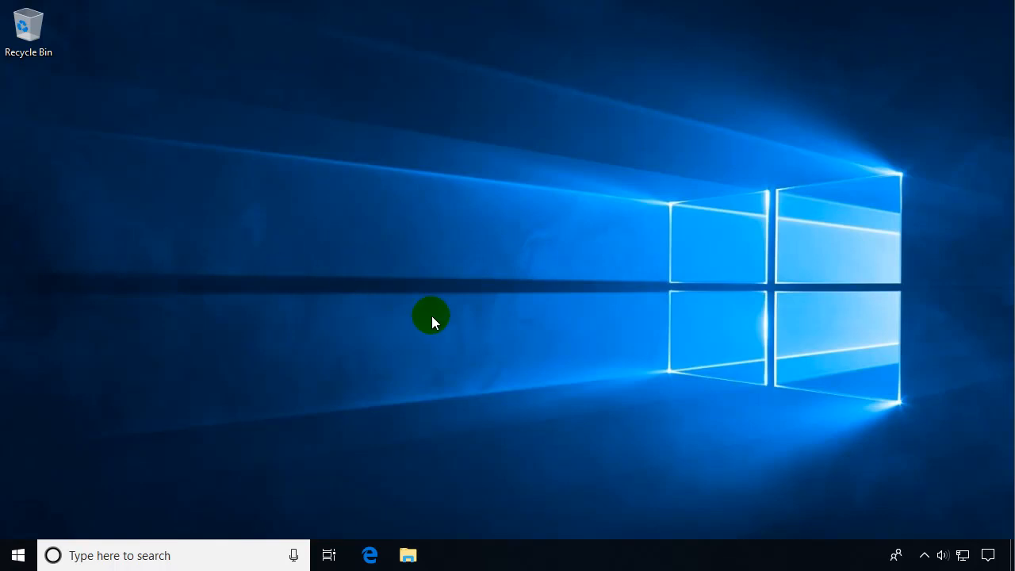
mouse_move(462, 563)
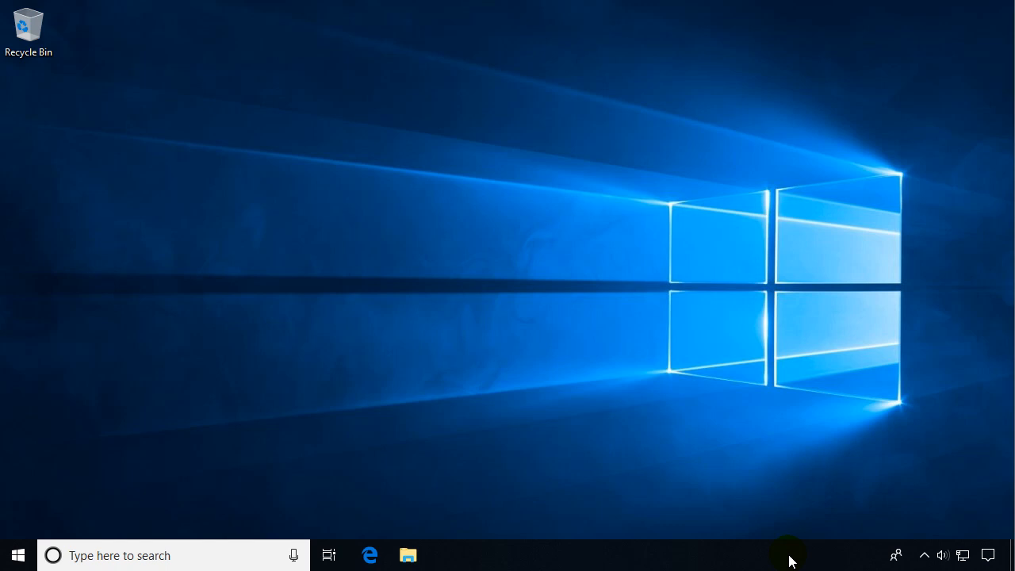
mouse_move(725, 561)
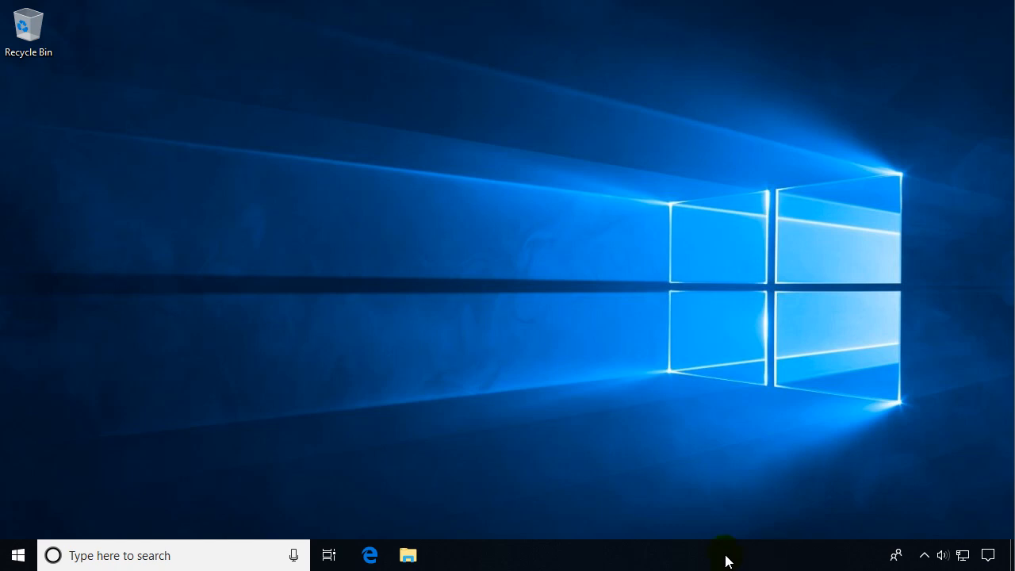
mouse_move(504, 557)
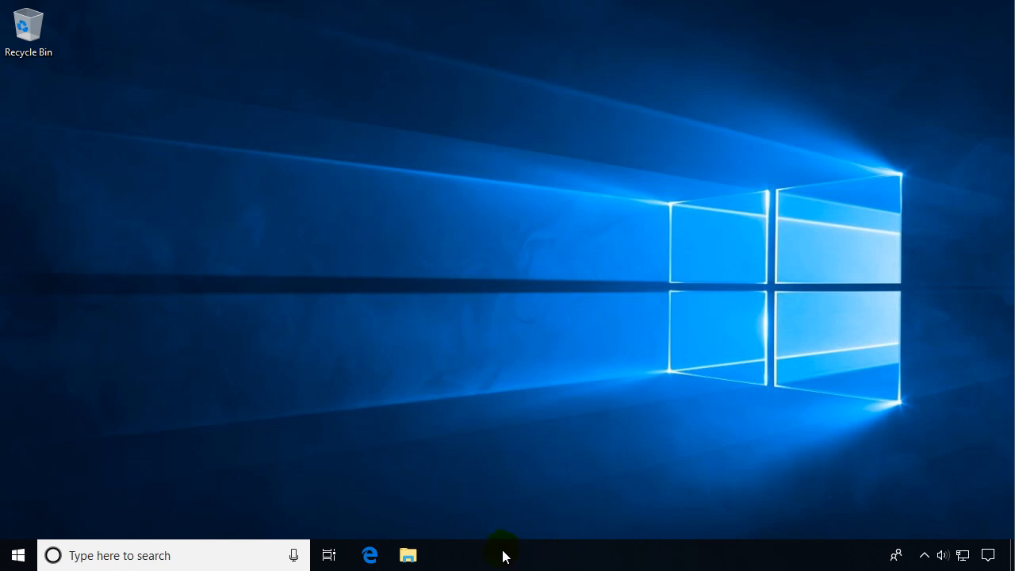
Uncheck 'Lock the taskbar' from the taskbar's shortcut menu
right_click(503, 555)
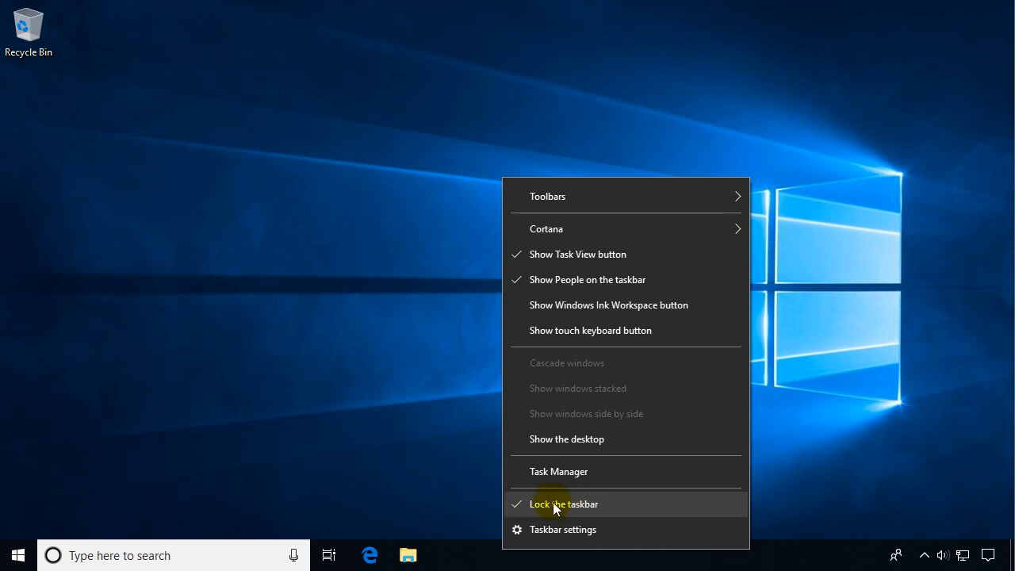
left_click(563, 503)
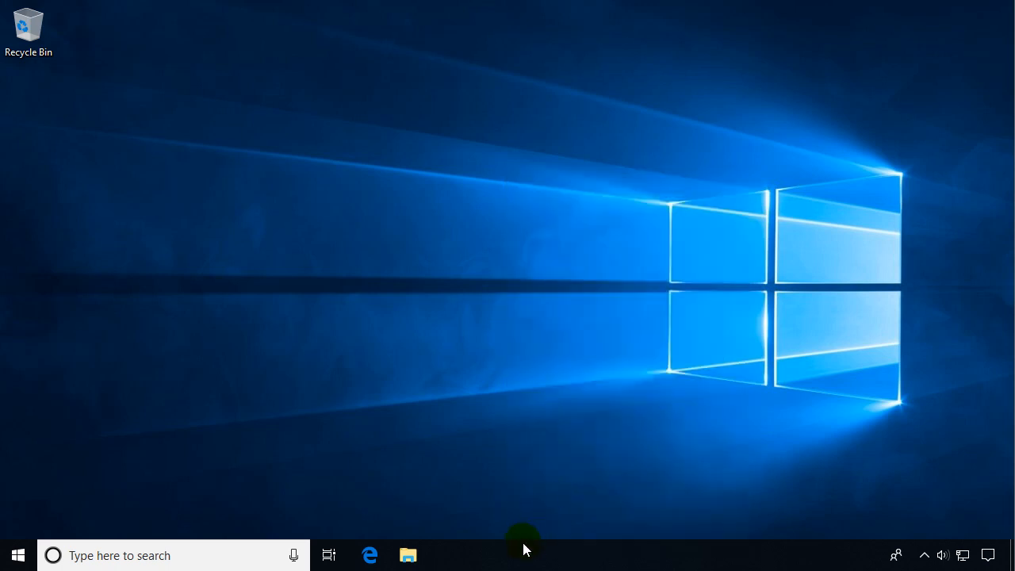
mouse_move(514, 560)
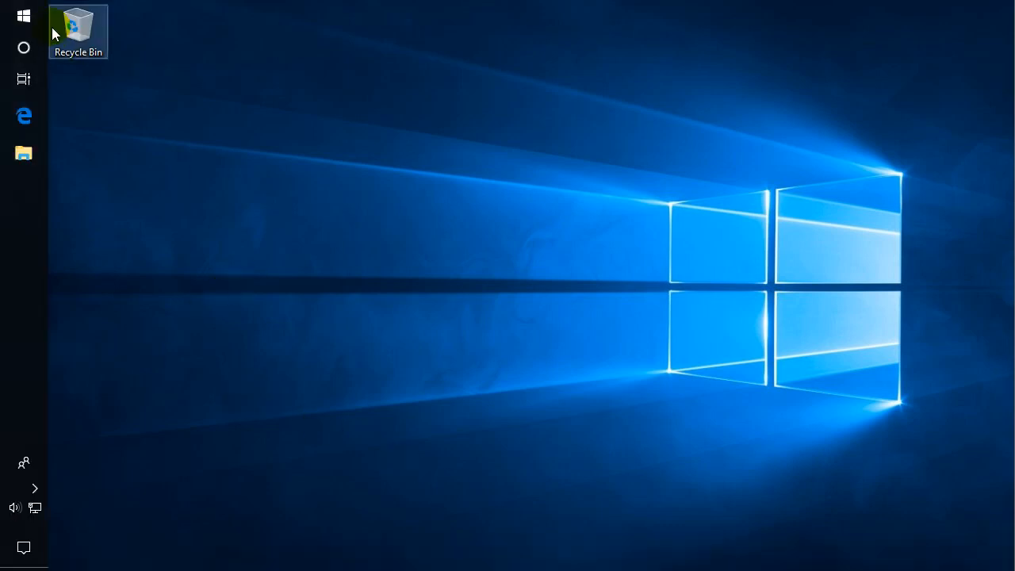
left_click(23, 16)
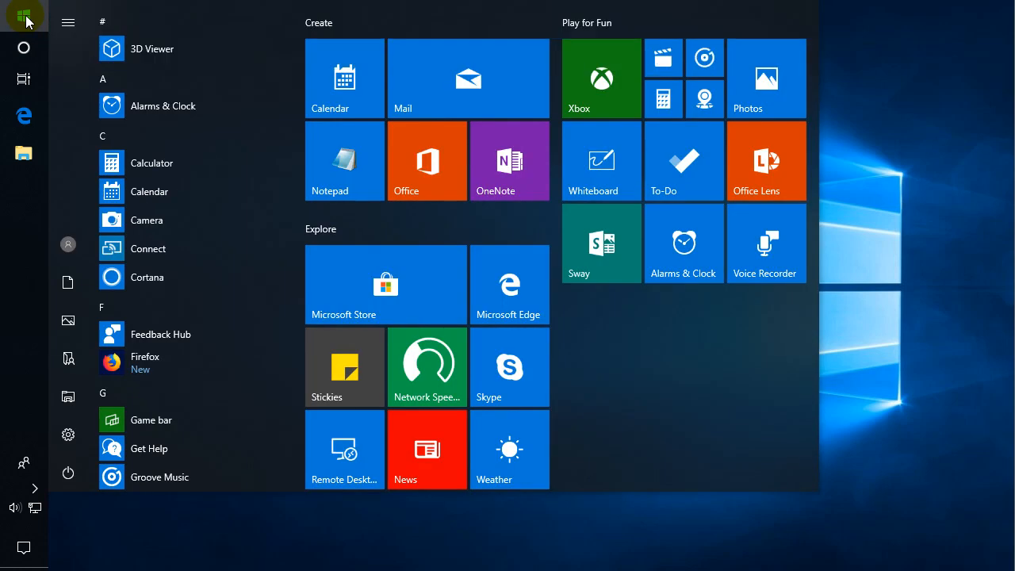
left_click(24, 16)
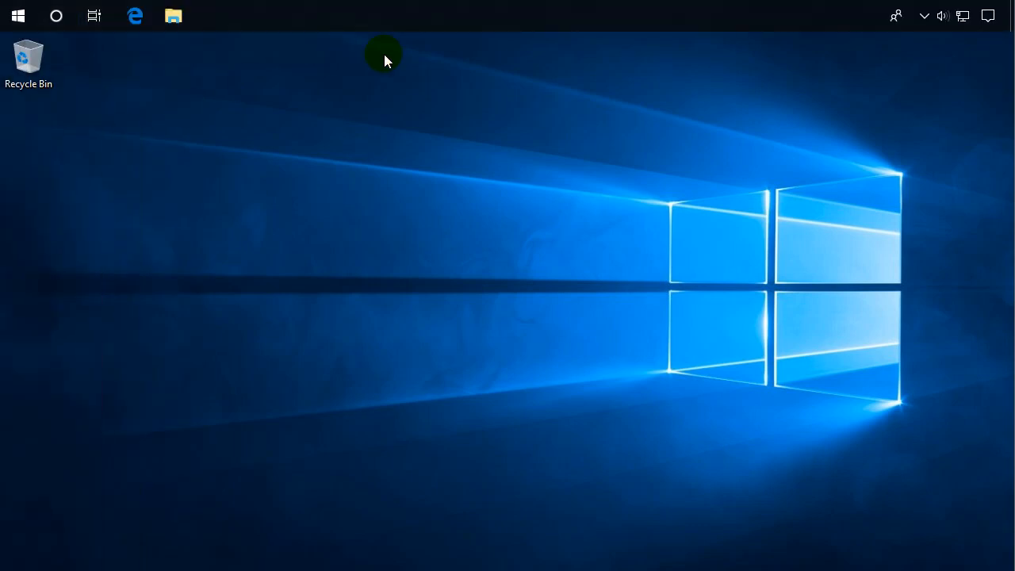
left_click(18, 16)
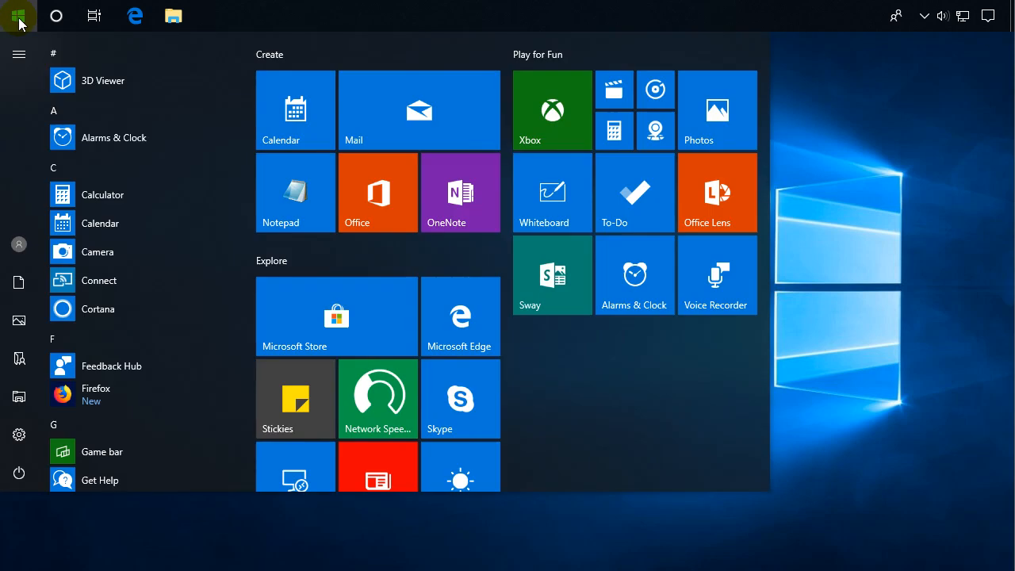
left_click(17, 15)
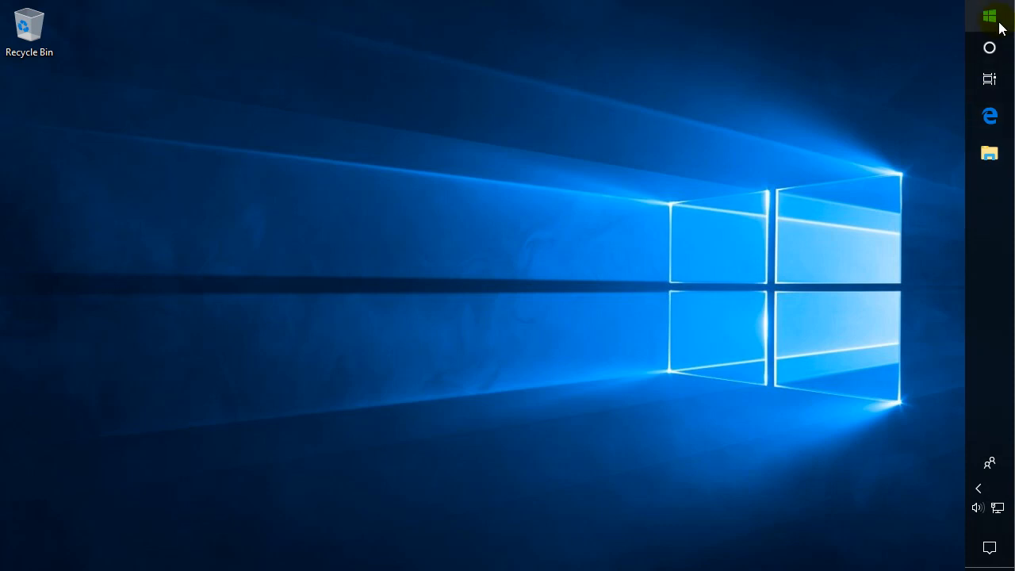
mouse_move(989, 225)
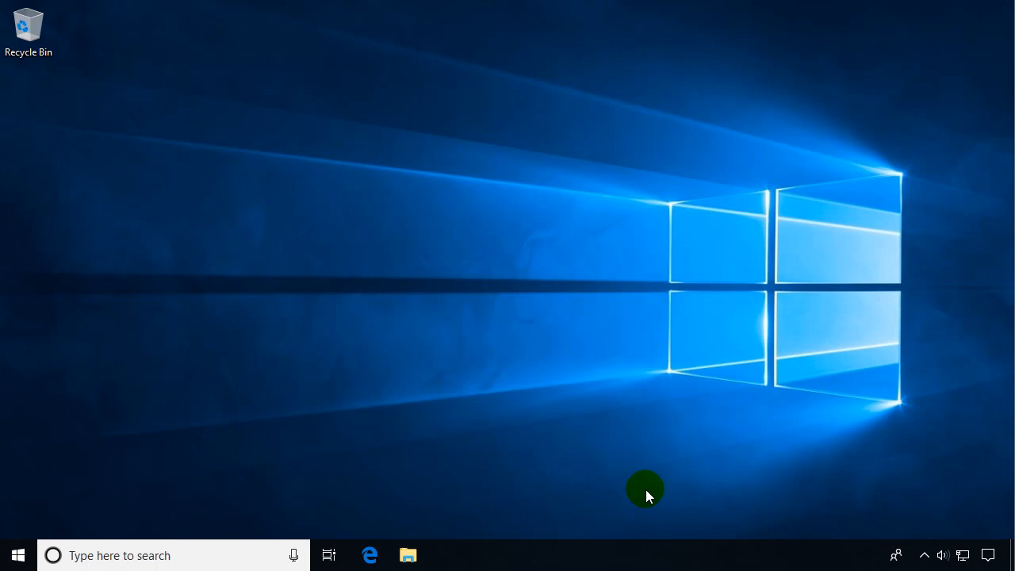
mouse_move(650, 486)
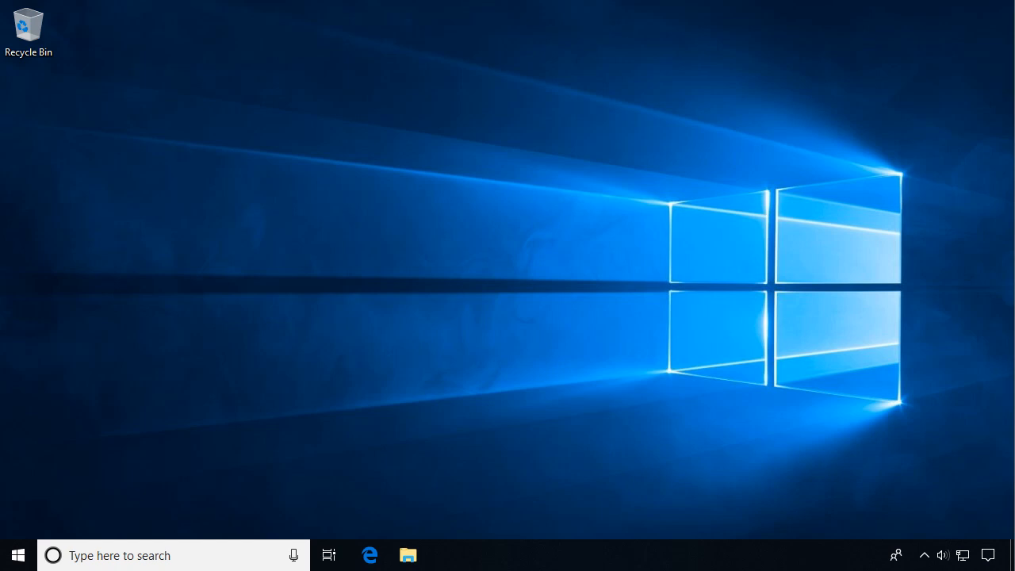
Choose 'Taskbar settings' from the taskbar's shortcut menu
left_click(533, 418)
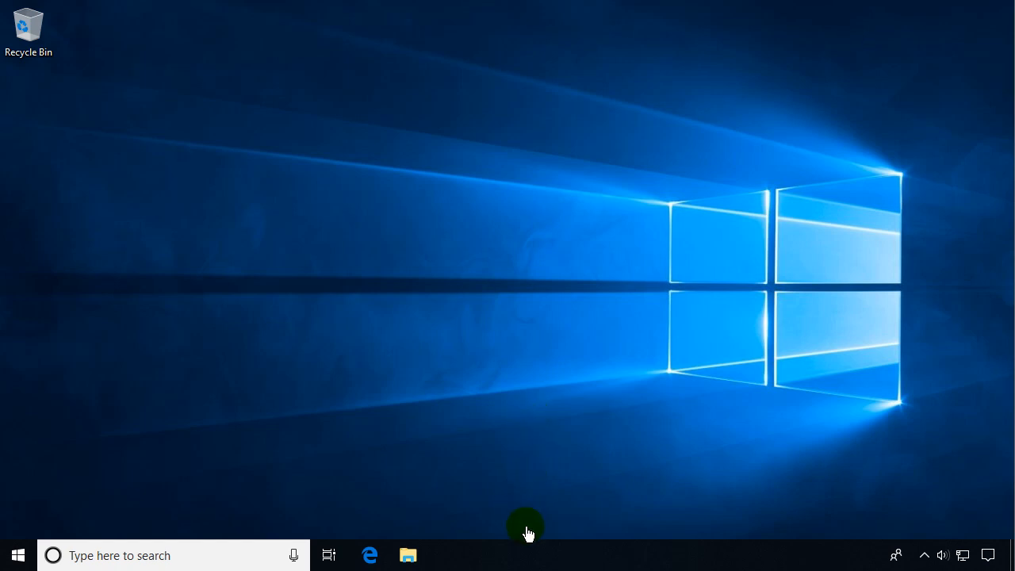
mouse_move(492, 551)
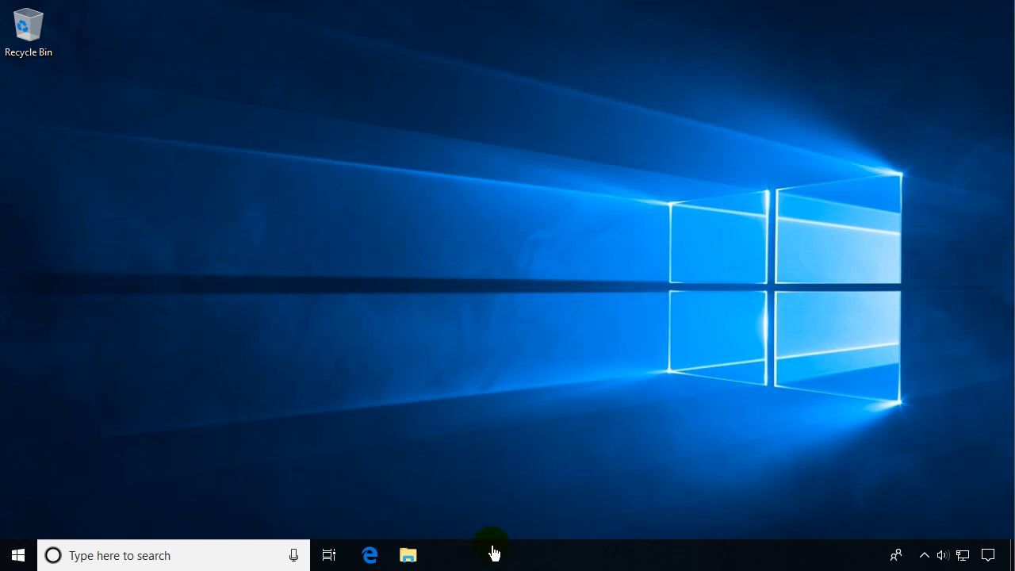
mouse_move(533, 555)
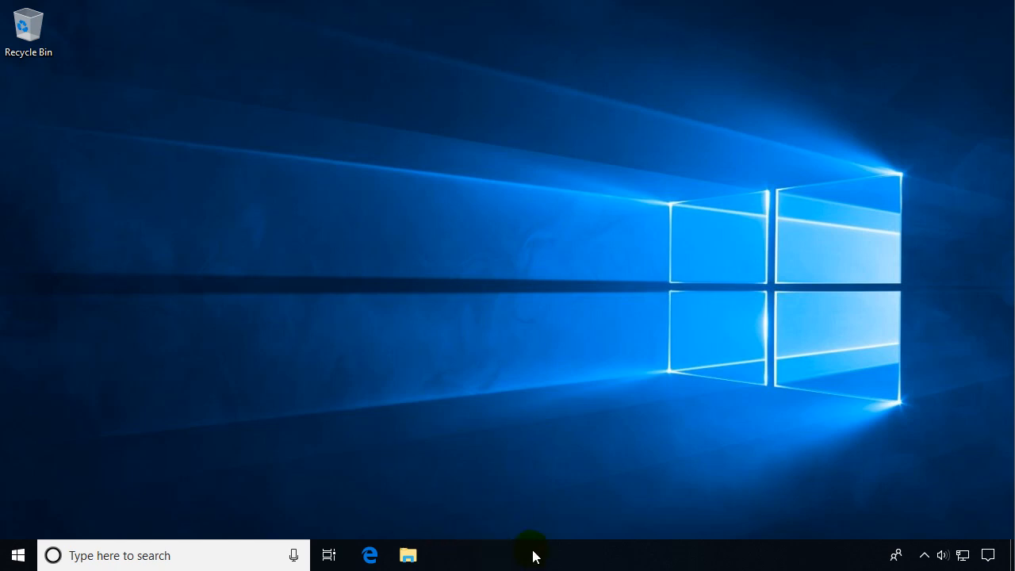
right_click(531, 555)
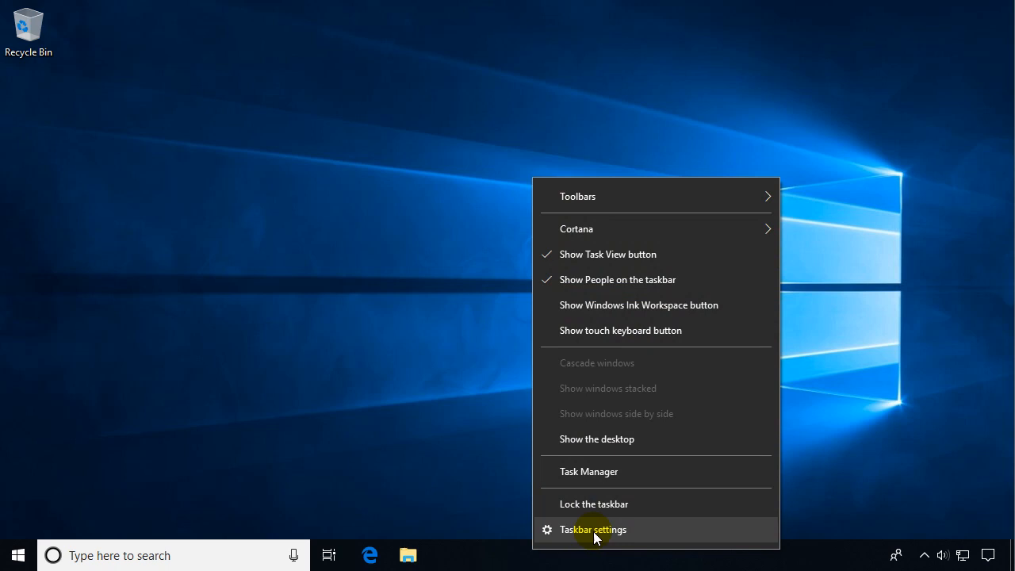
left_click(592, 529)
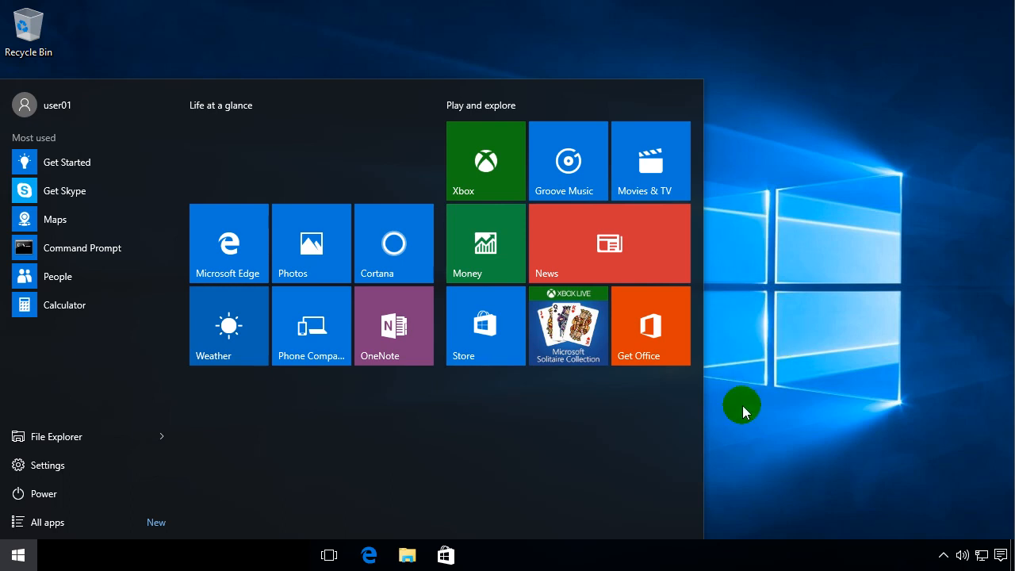
Close the Start menu and bring up Taskbar and Start Menu Properties
left_click(18, 554)
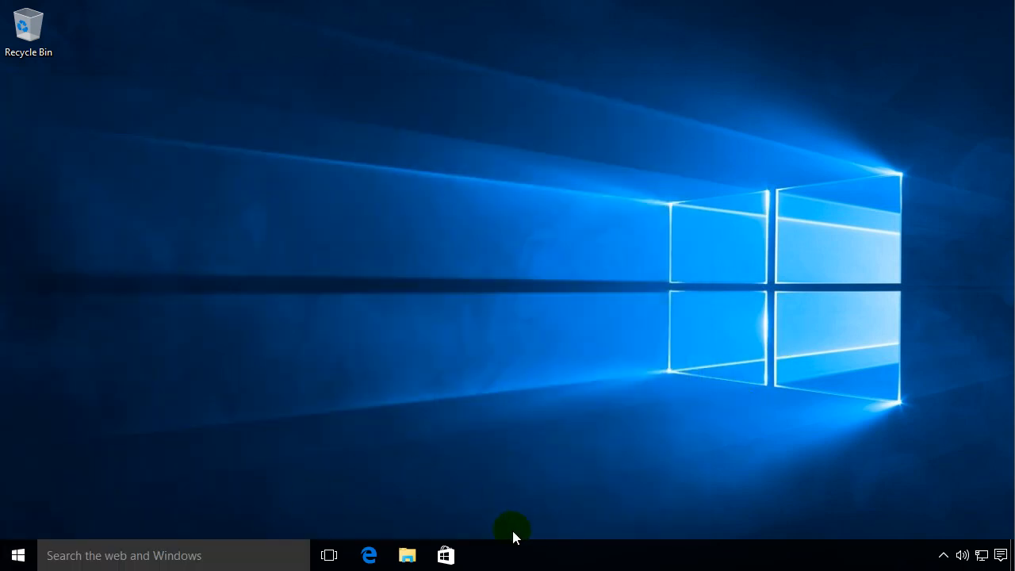
mouse_move(510, 421)
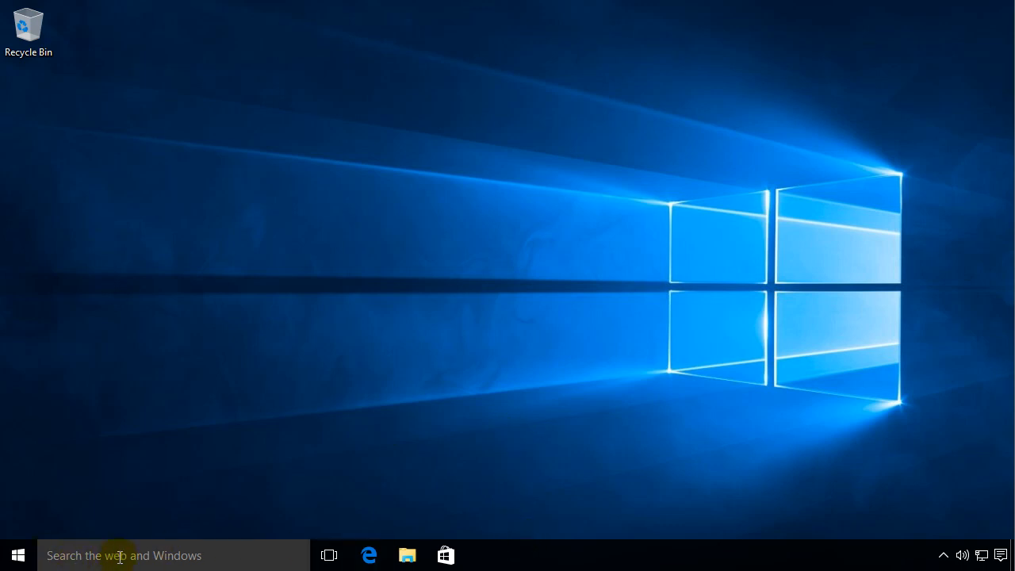
mouse_move(411, 496)
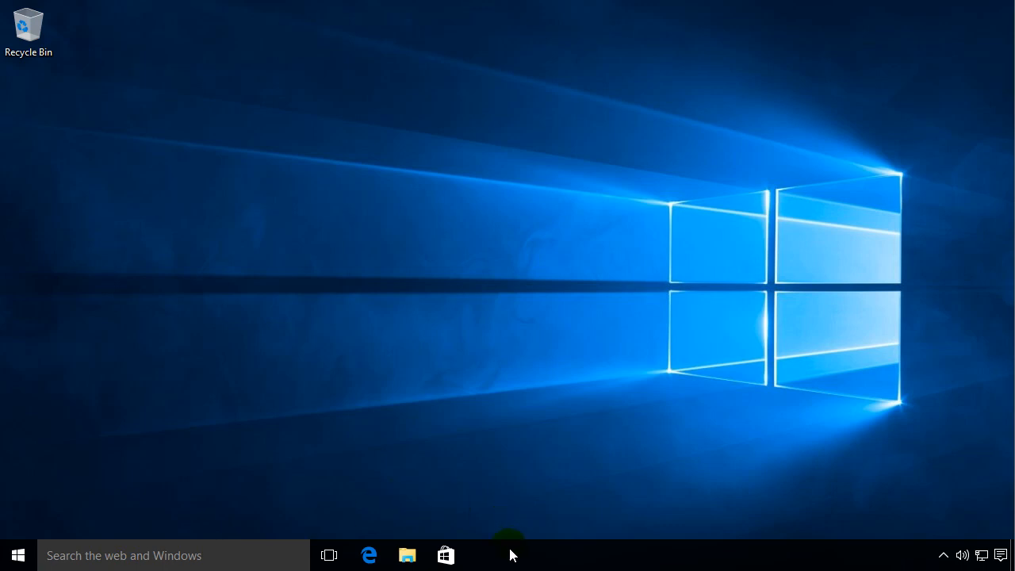
right_click(492, 543)
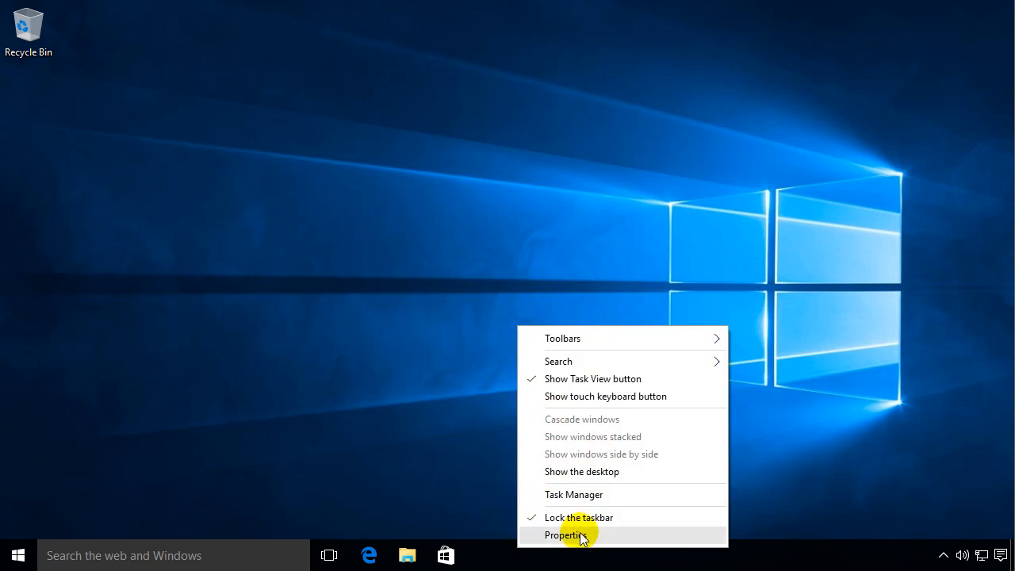
left_click(566, 535)
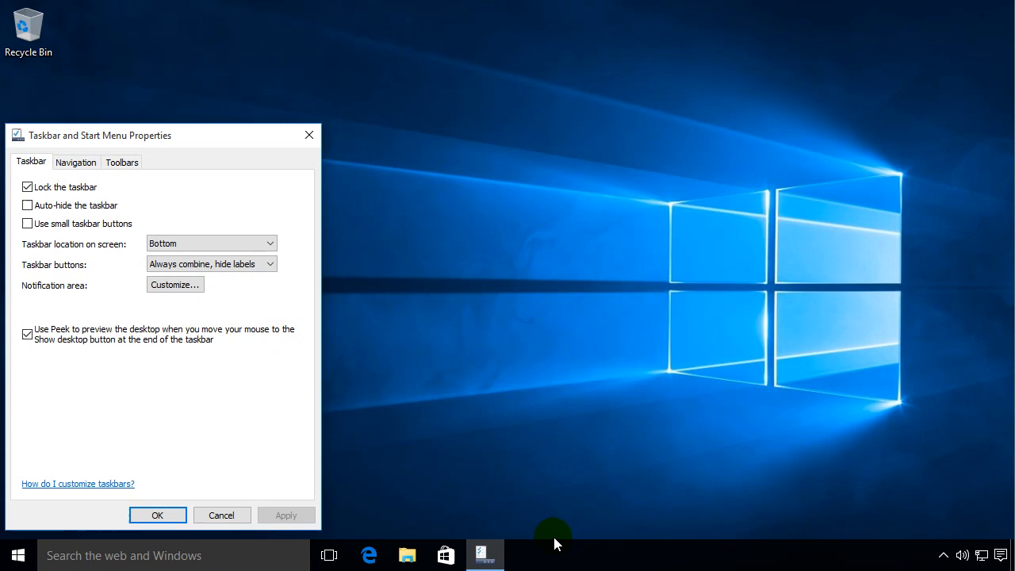
mouse_move(331, 132)
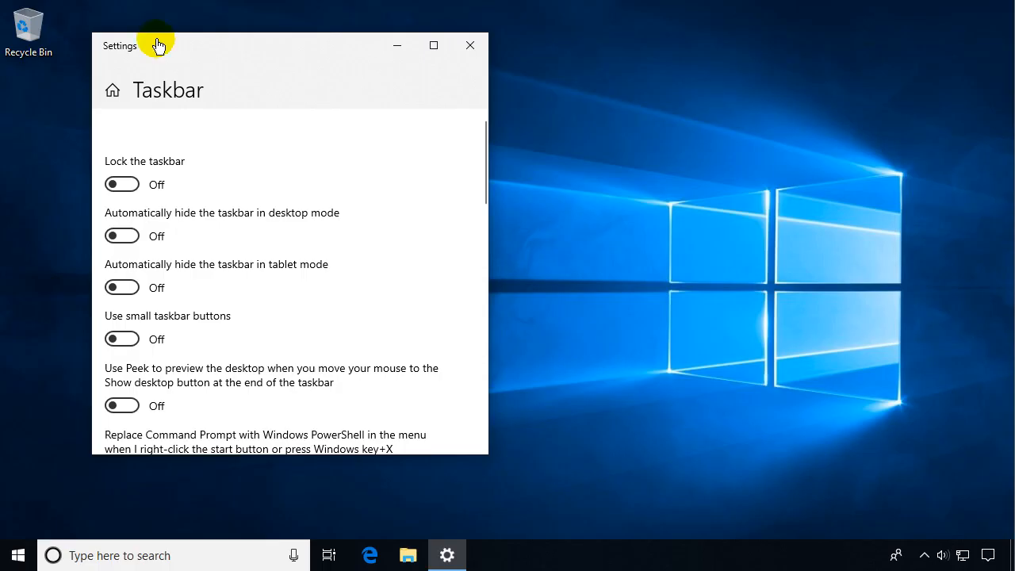
right_click(556, 556)
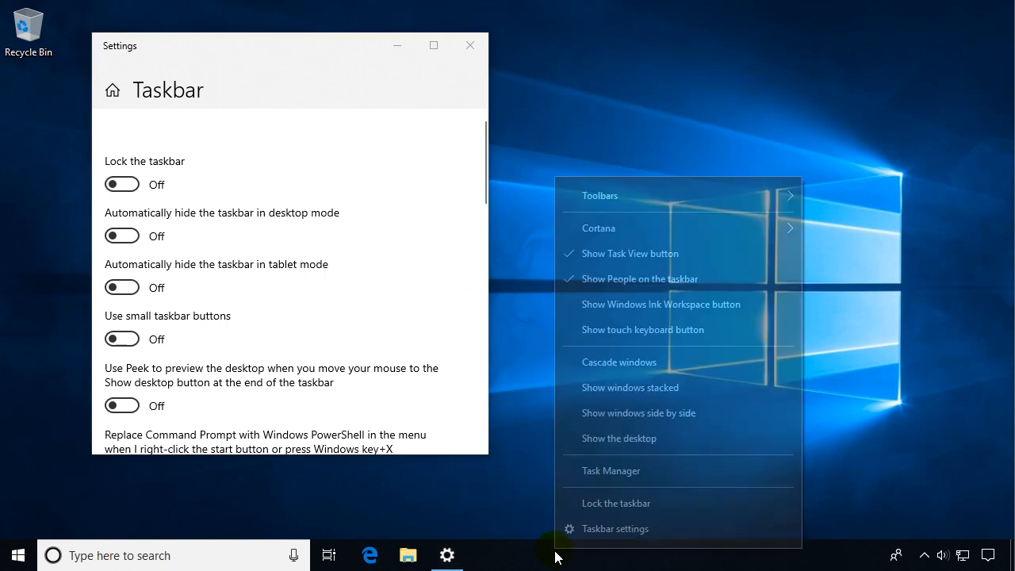
mouse_move(460, 425)
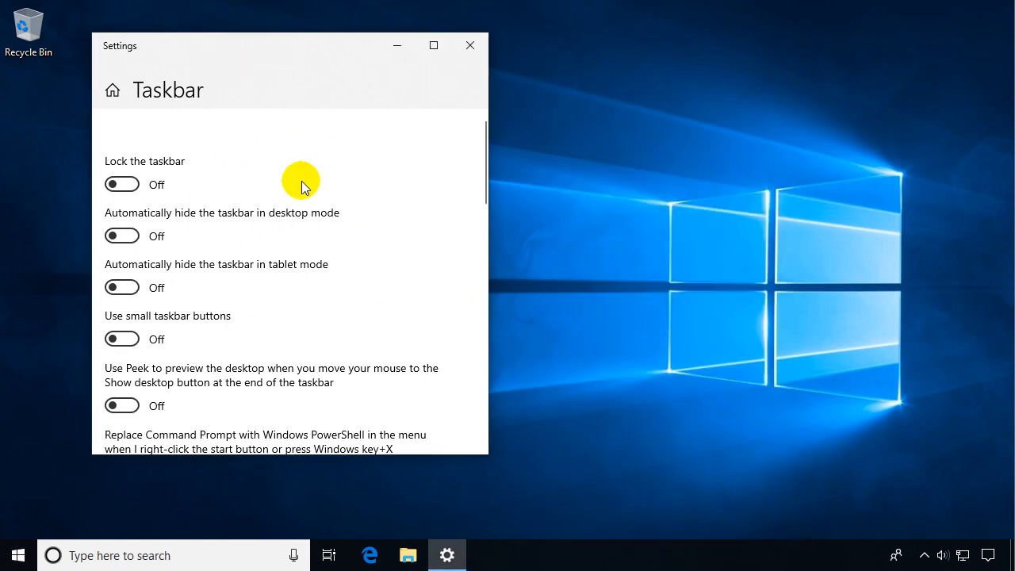
scroll("down", 3)
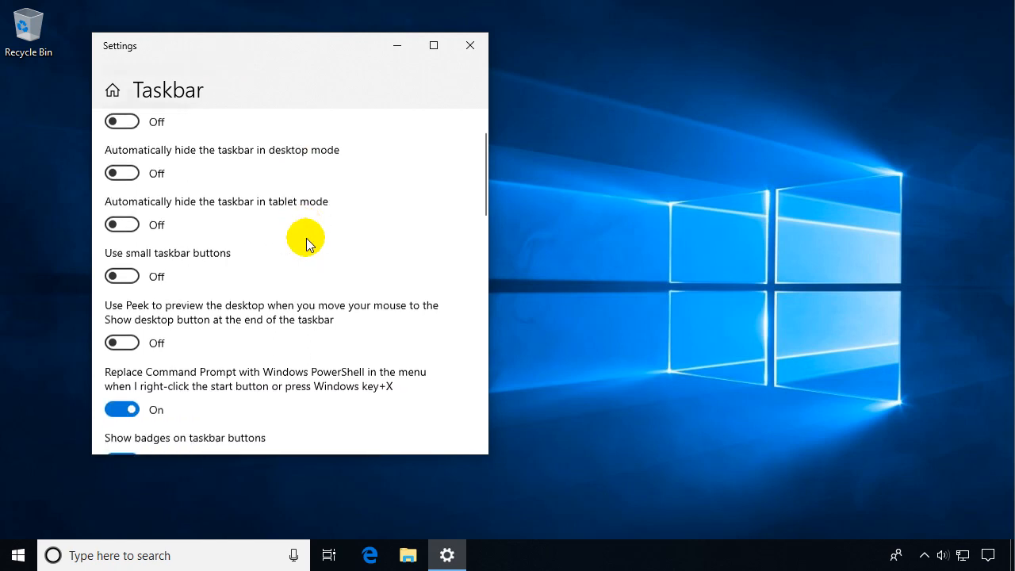
scroll("down", 3)
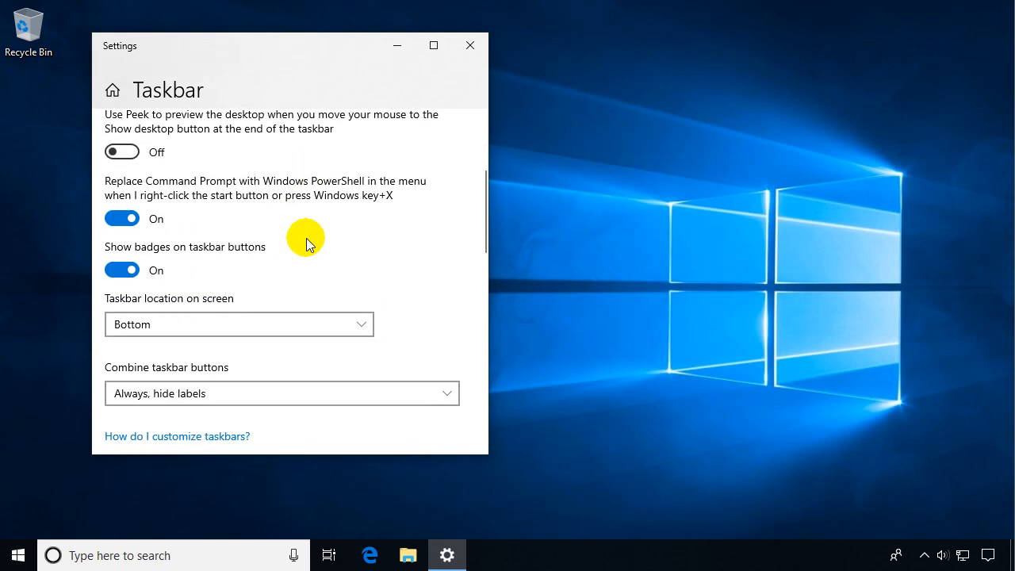
scroll("down", 3)
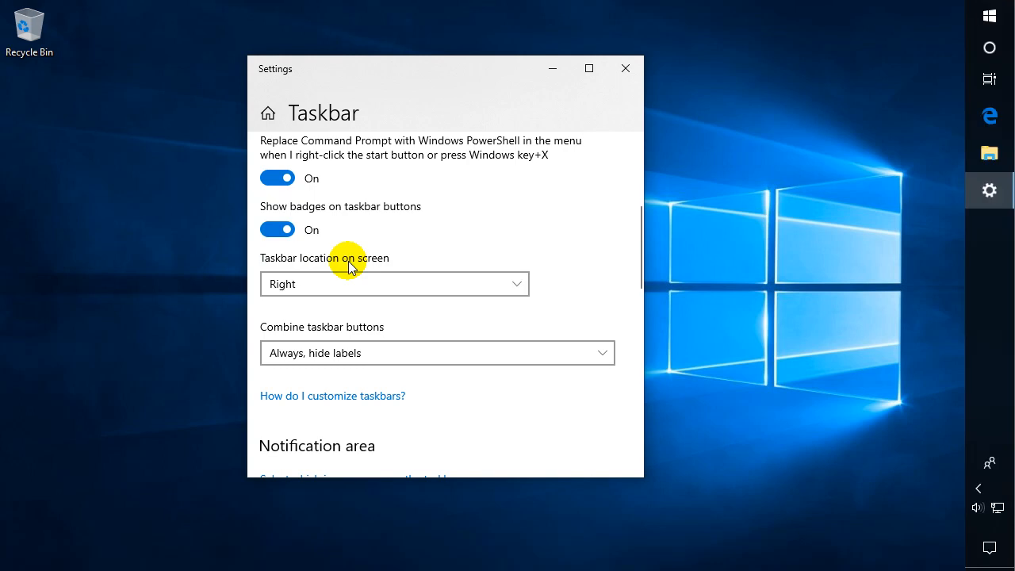
Cycle the taskbar location through Top and Left, then set it back to Bottom
left_click(395, 284)
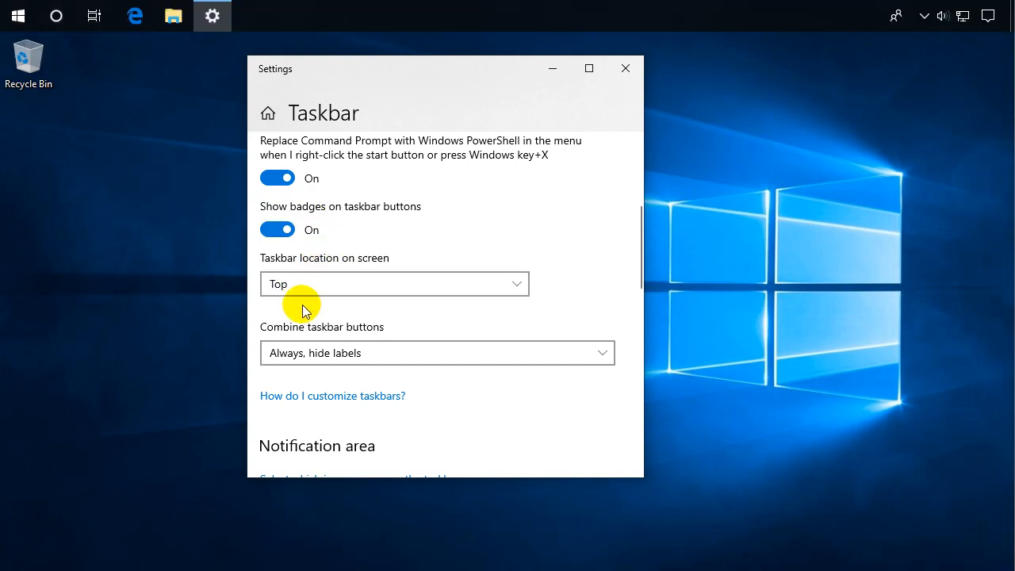
left_click(394, 283)
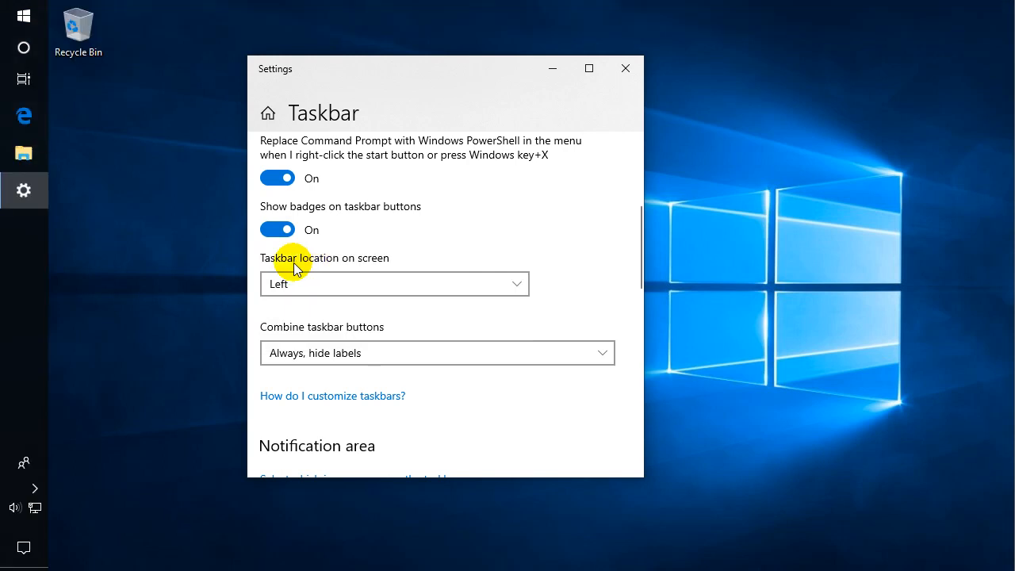
mouse_move(227, 281)
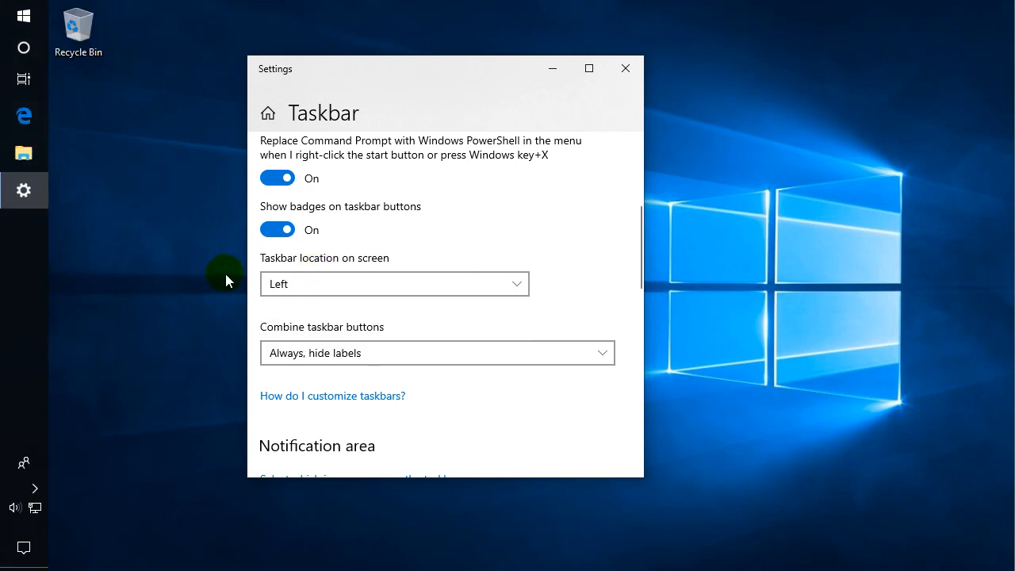
left_click(394, 284)
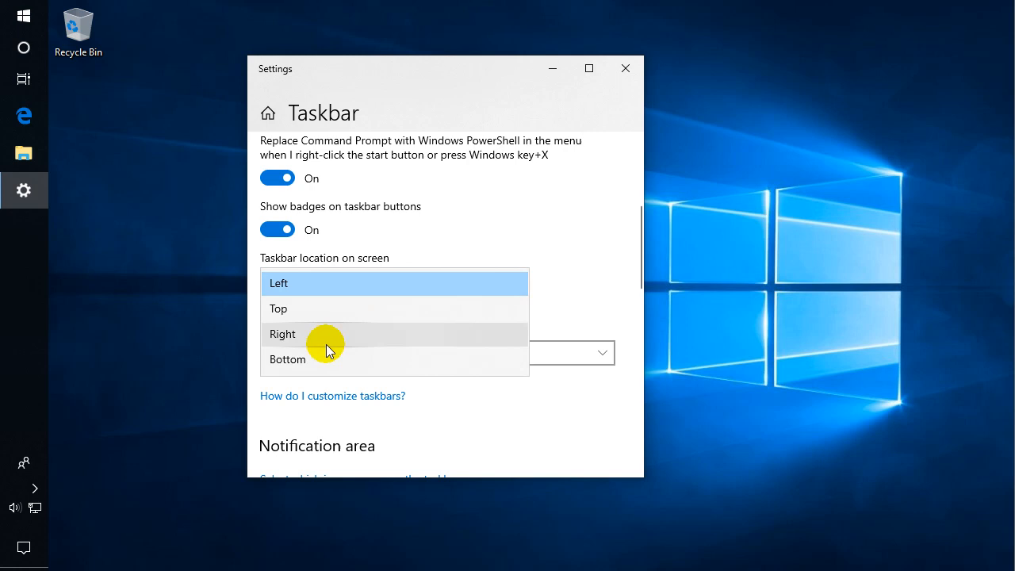
left_click(287, 360)
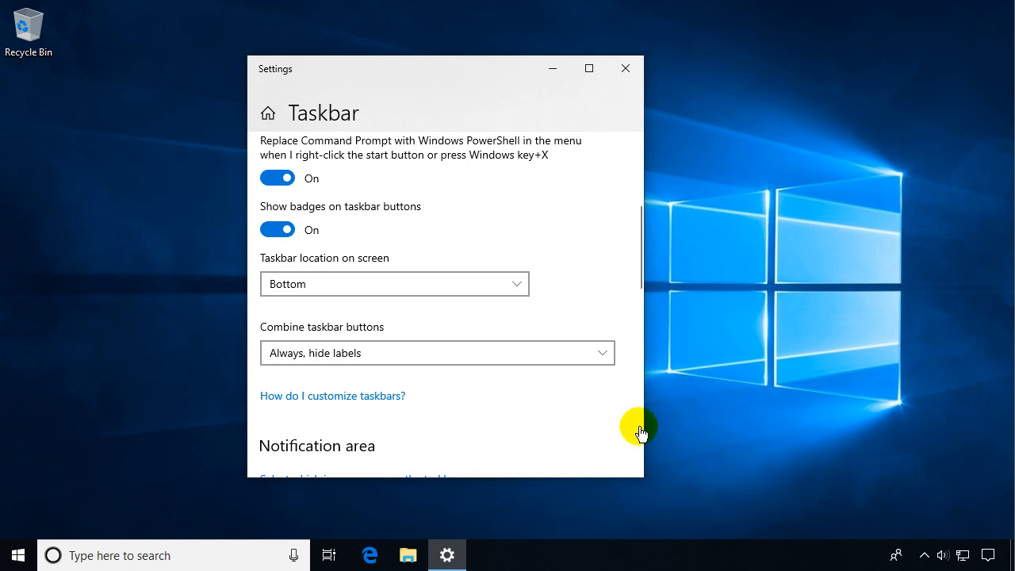
mouse_move(524, 554)
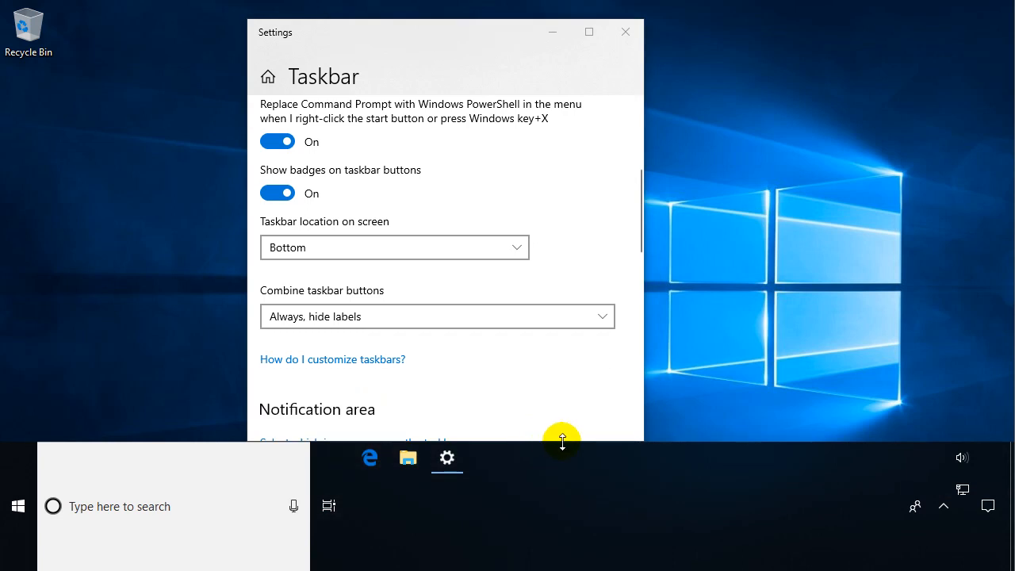
mouse_move(598, 505)
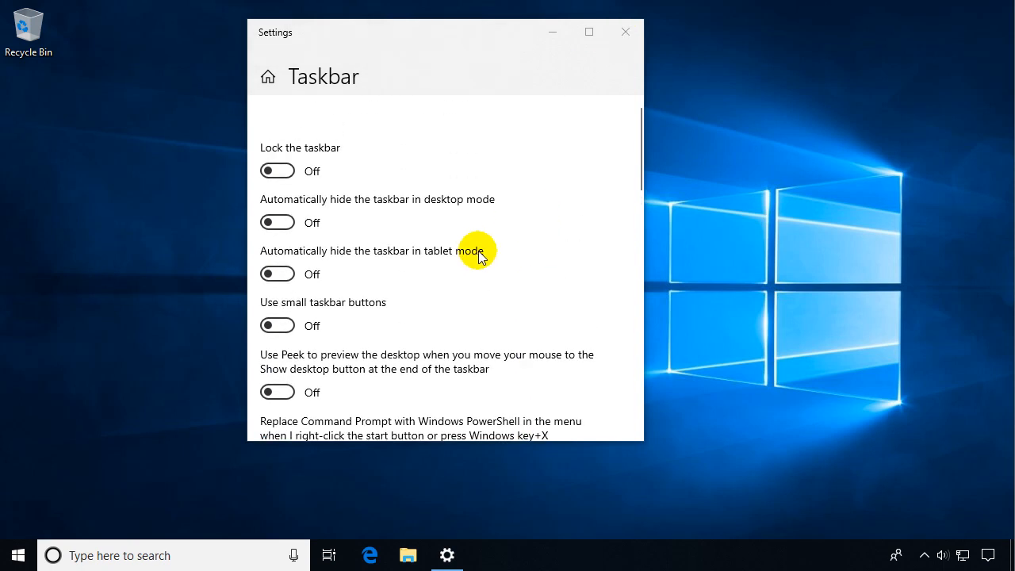
mouse_move(494, 268)
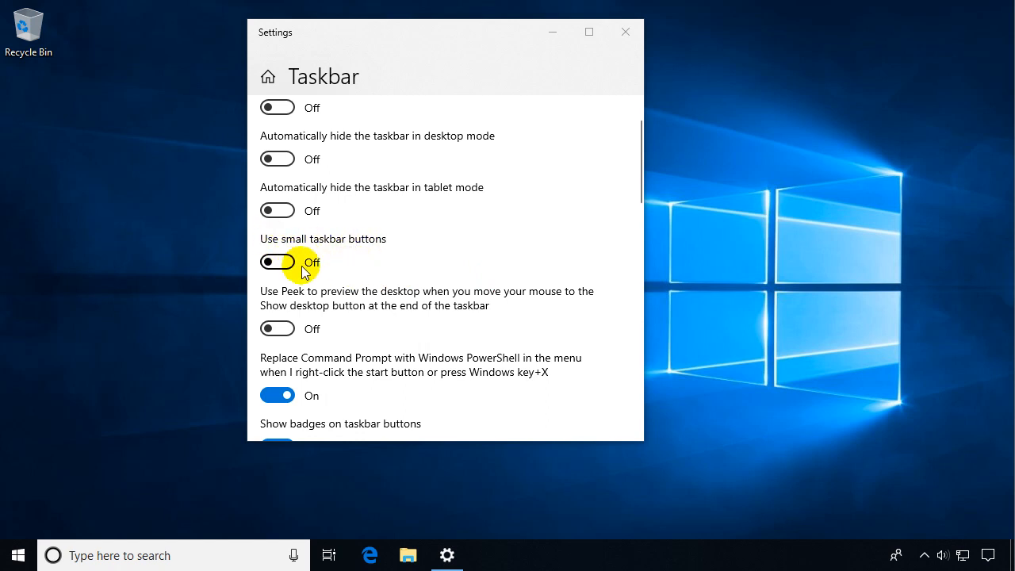
left_click(277, 262)
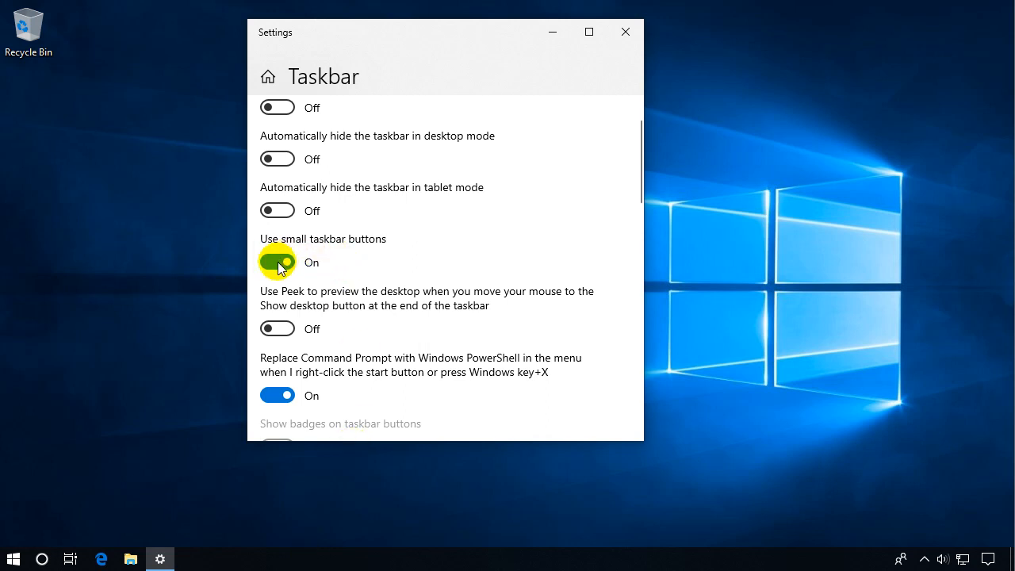
left_click(277, 262)
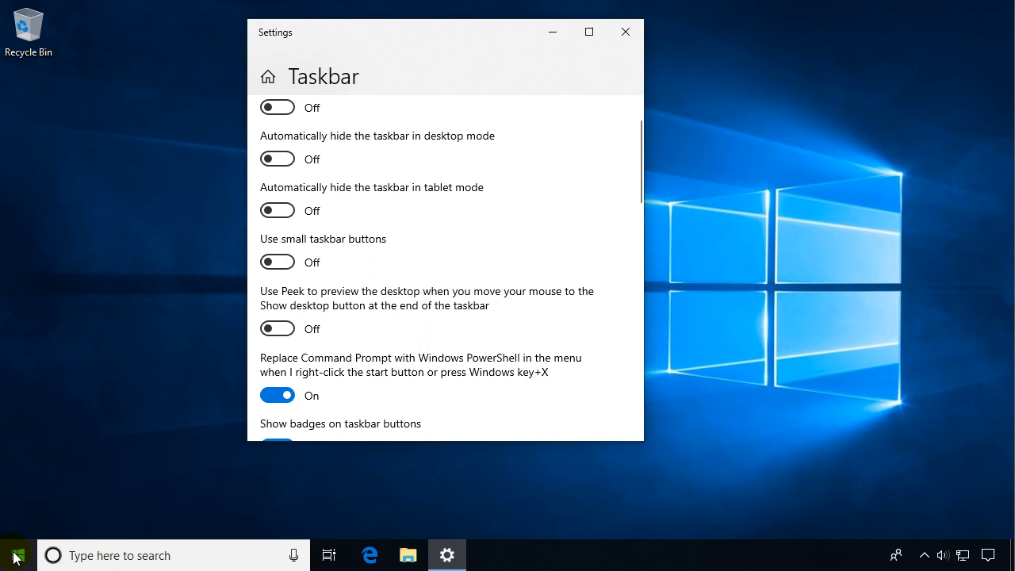
Search Start for 'calculator' and pin the Calculator result to the taskbar
left_click(16, 556)
type("c")
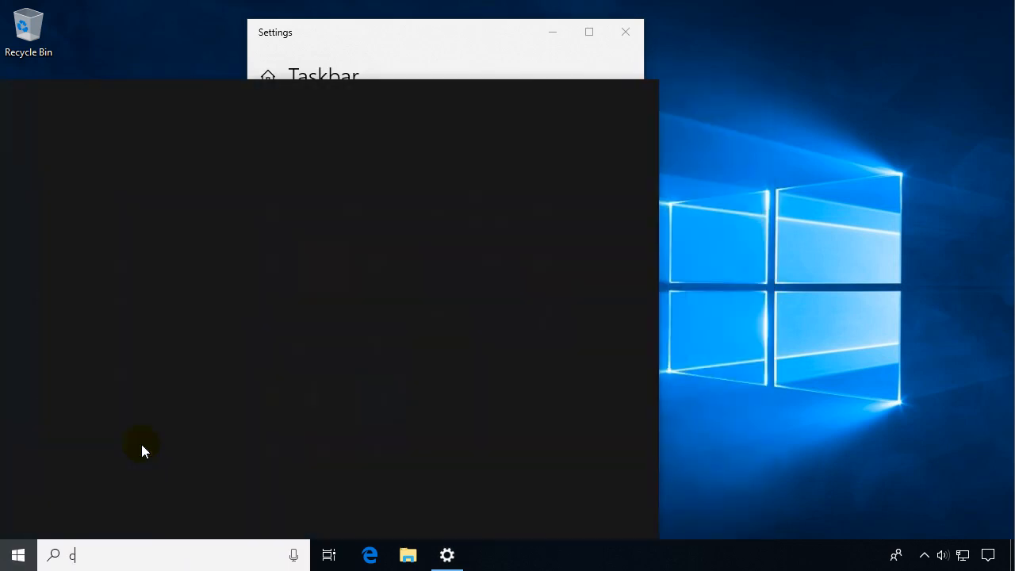
type("alculator")
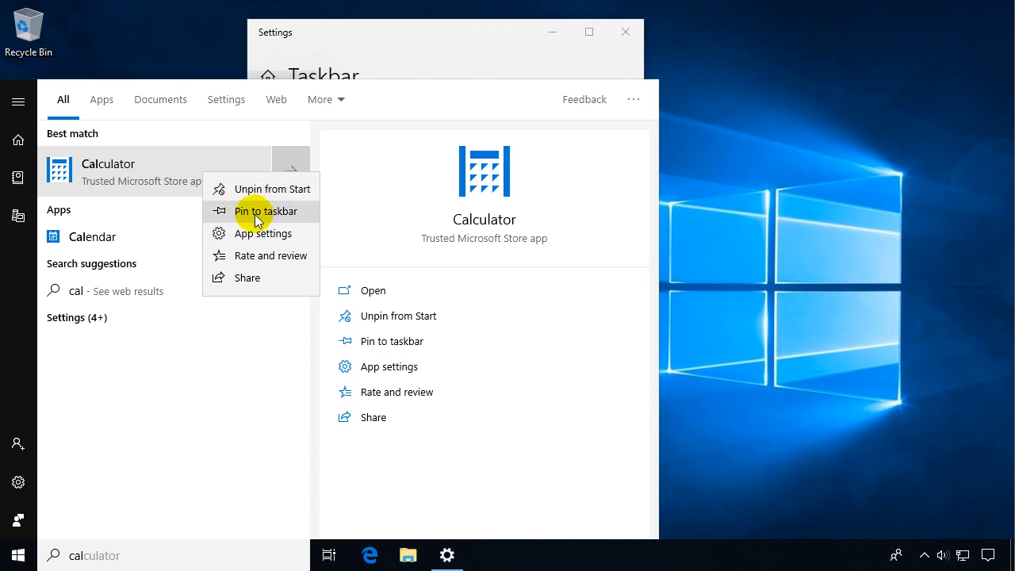
left_click(265, 211)
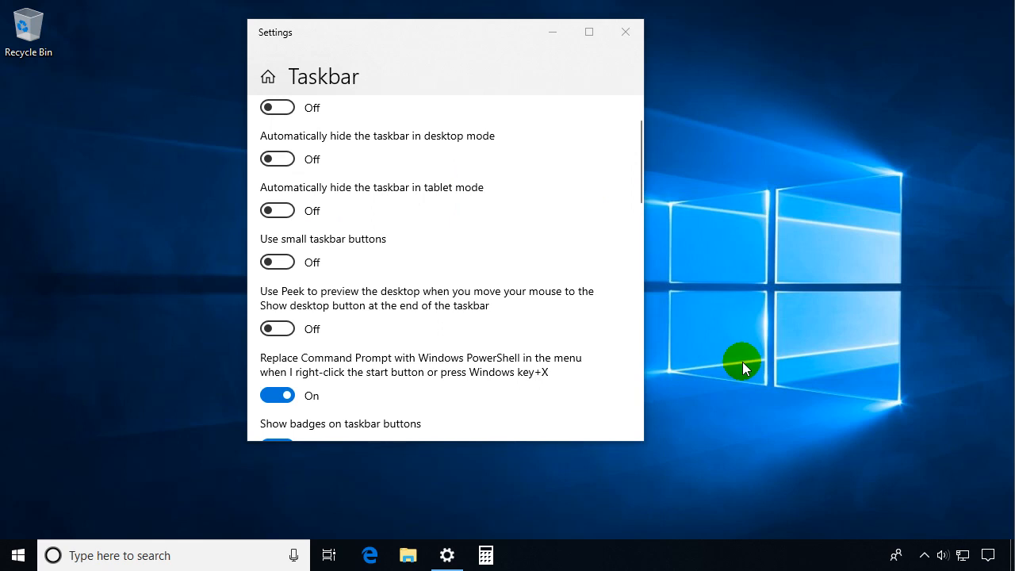
mouse_move(486, 555)
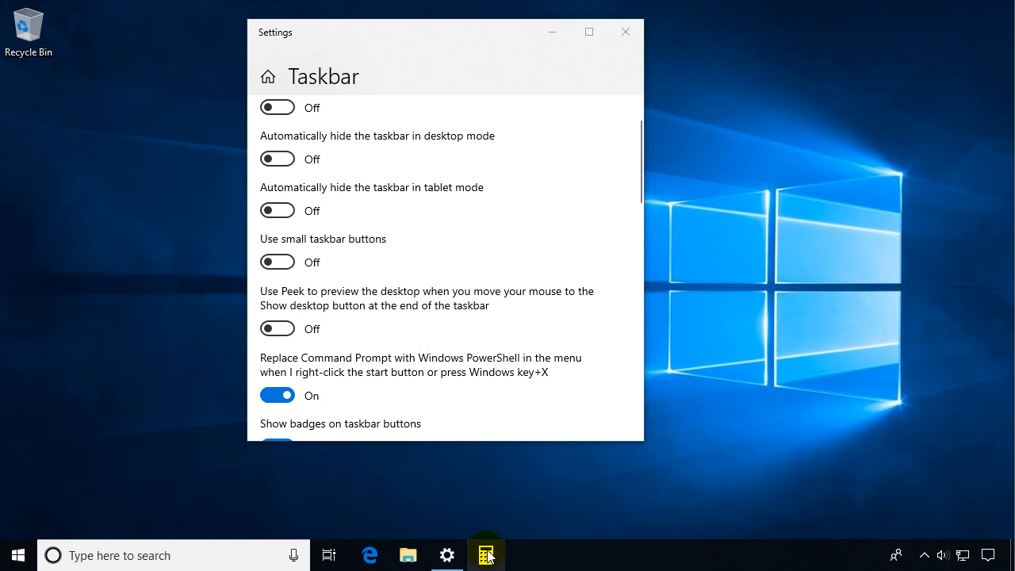
Launch Calculator from its newly pinned taskbar icon
left_click(487, 555)
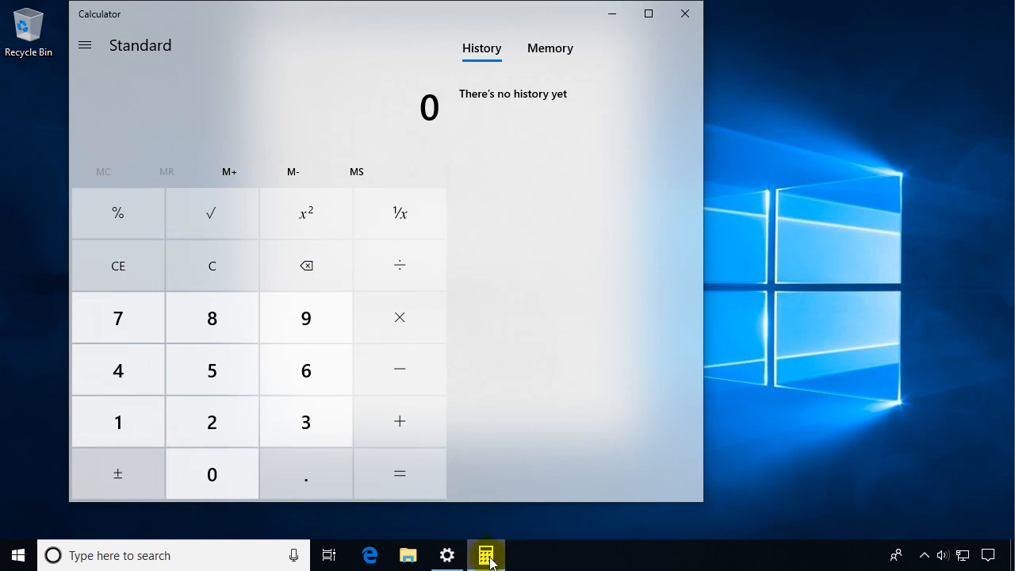
mouse_move(486, 555)
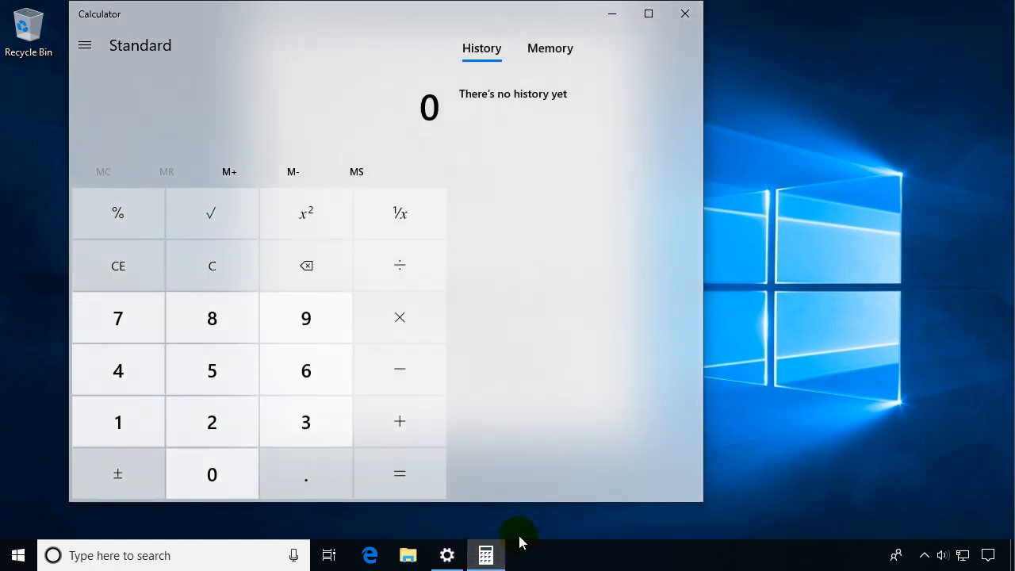
mouse_move(813, 301)
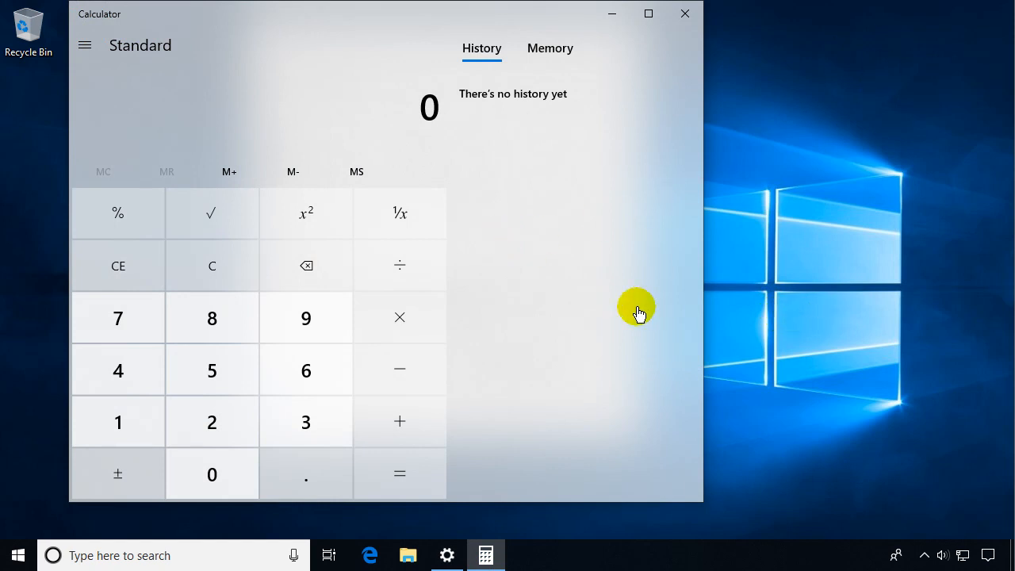
mouse_move(902, 464)
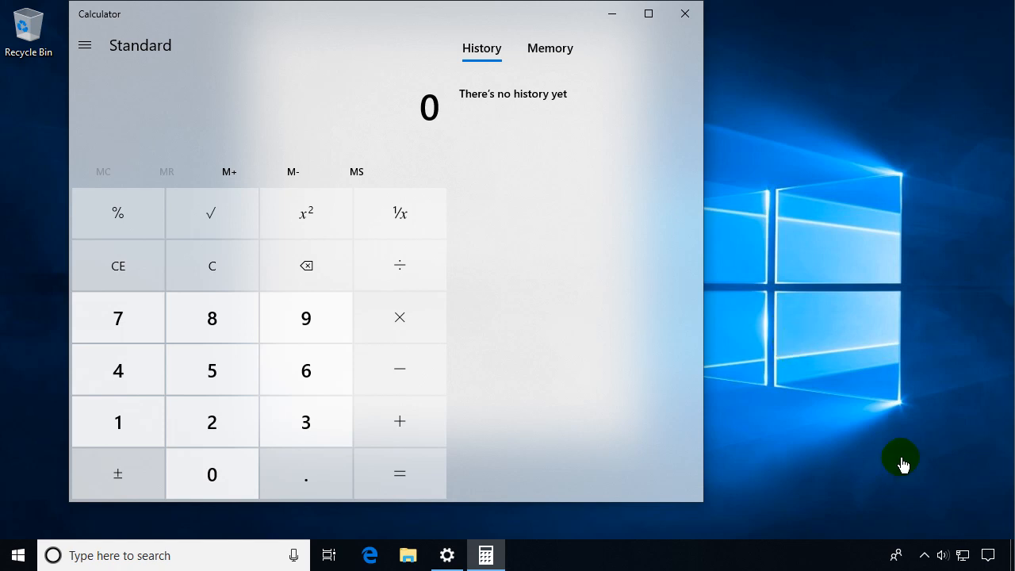
mouse_move(444, 510)
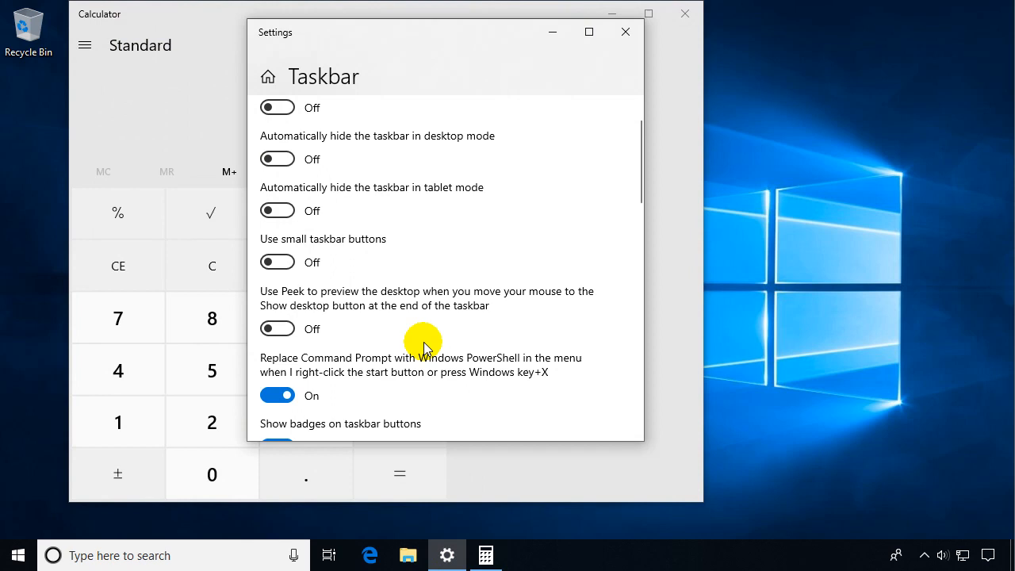
Switch 'Use Peek to preview the desktop' on, try it, then switch it back off
scroll("down", 3)
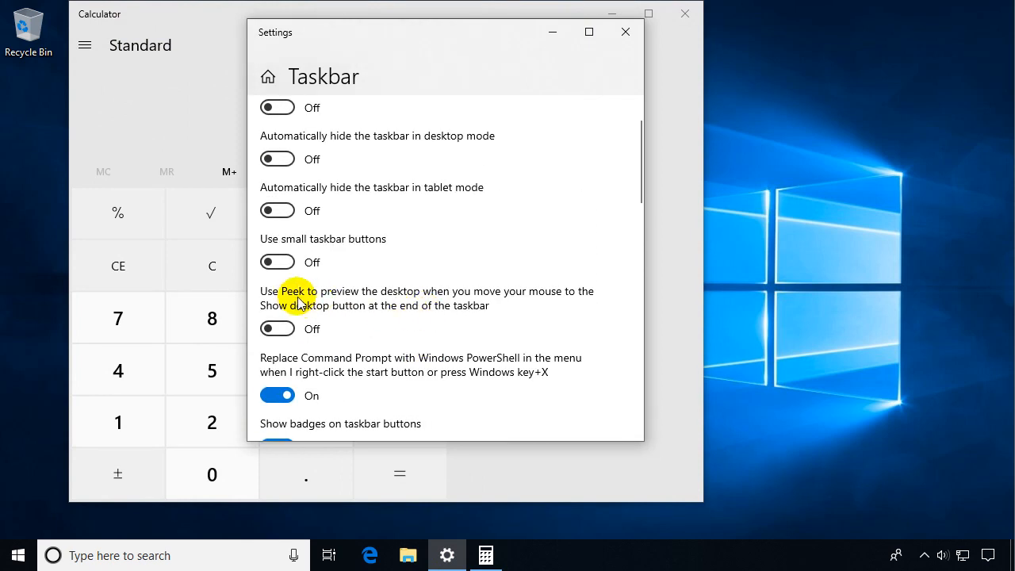
mouse_move(464, 309)
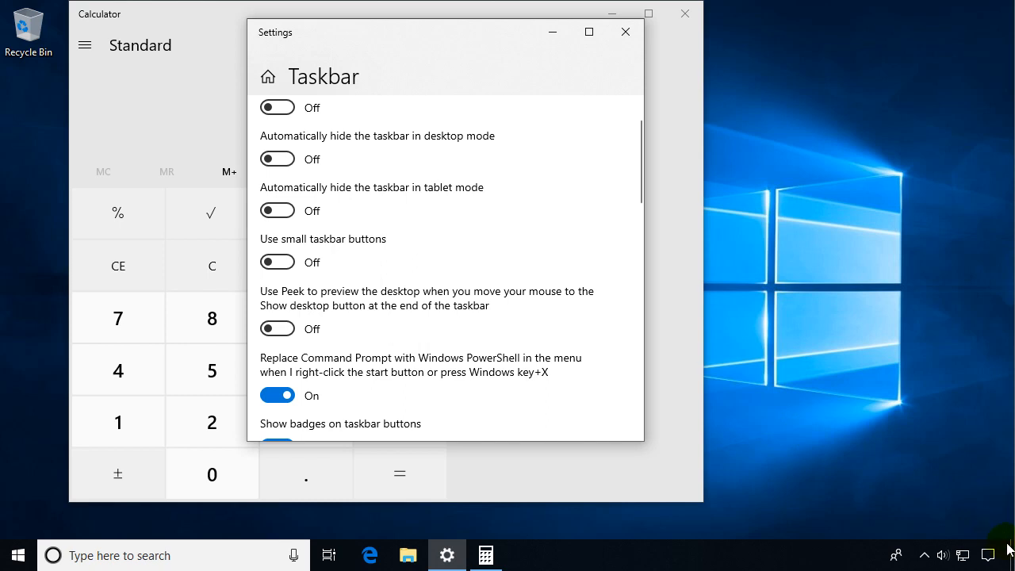
mouse_move(487, 363)
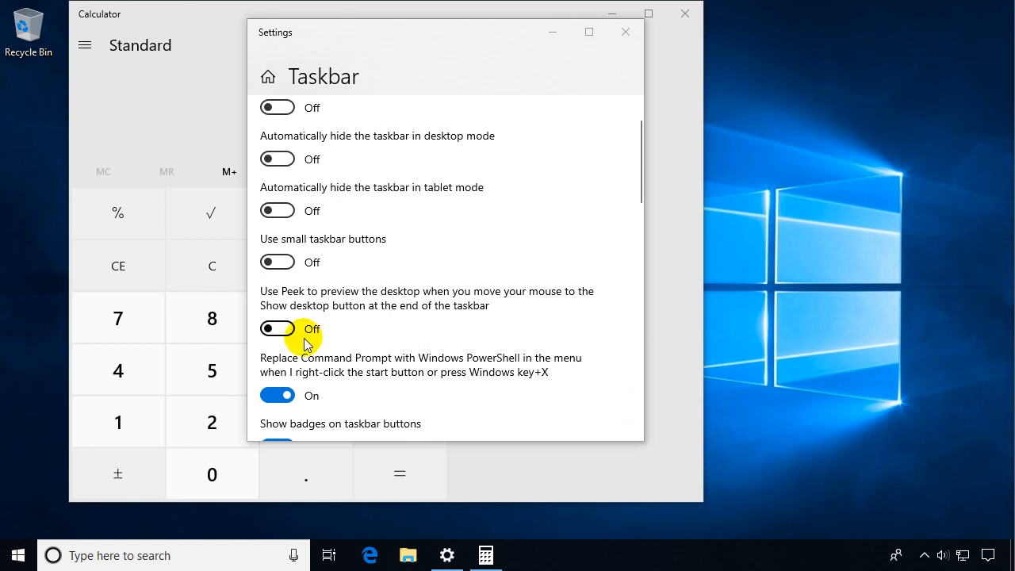
left_click(277, 329)
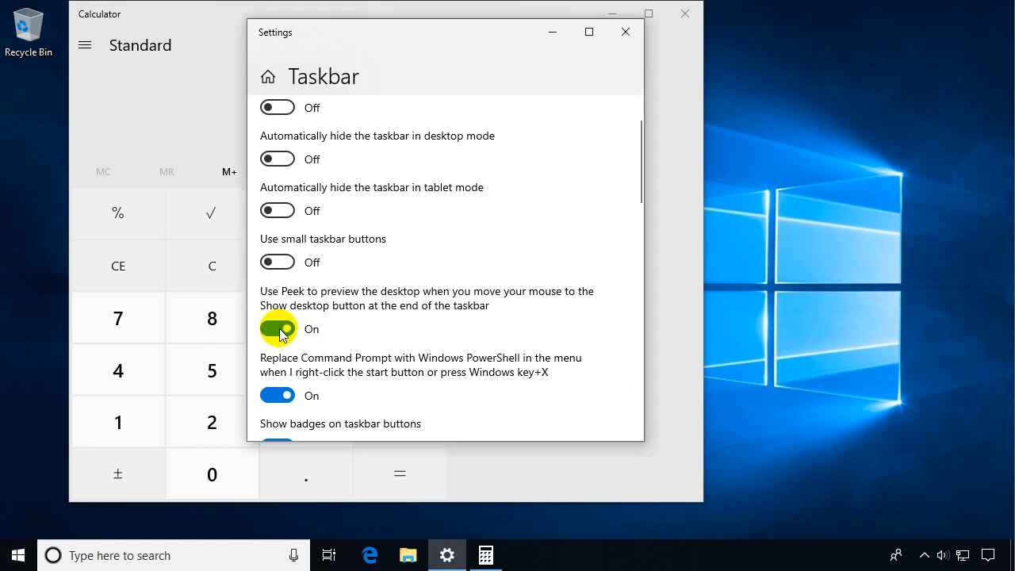
left_click(277, 328)
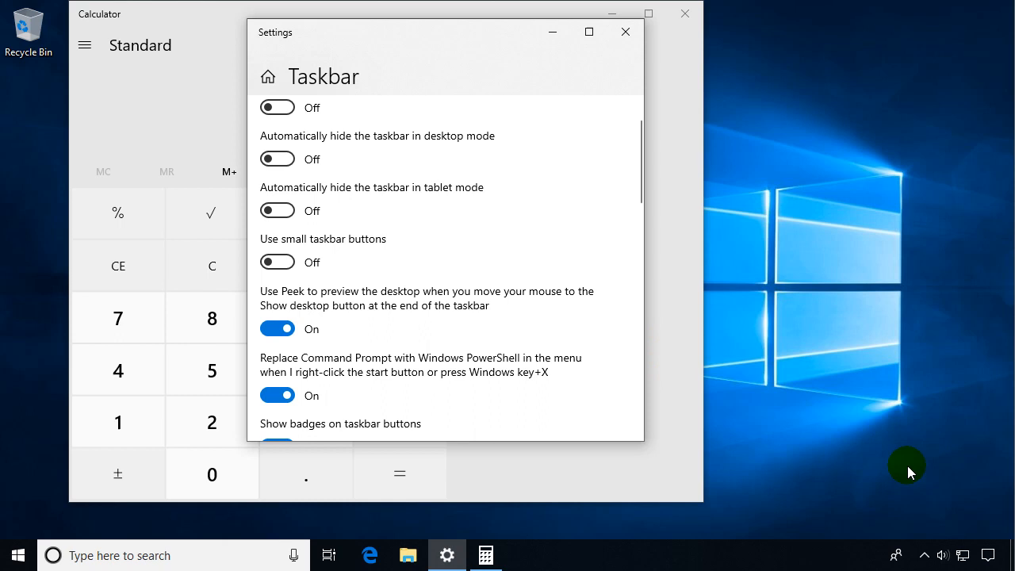
mouse_move(1007, 543)
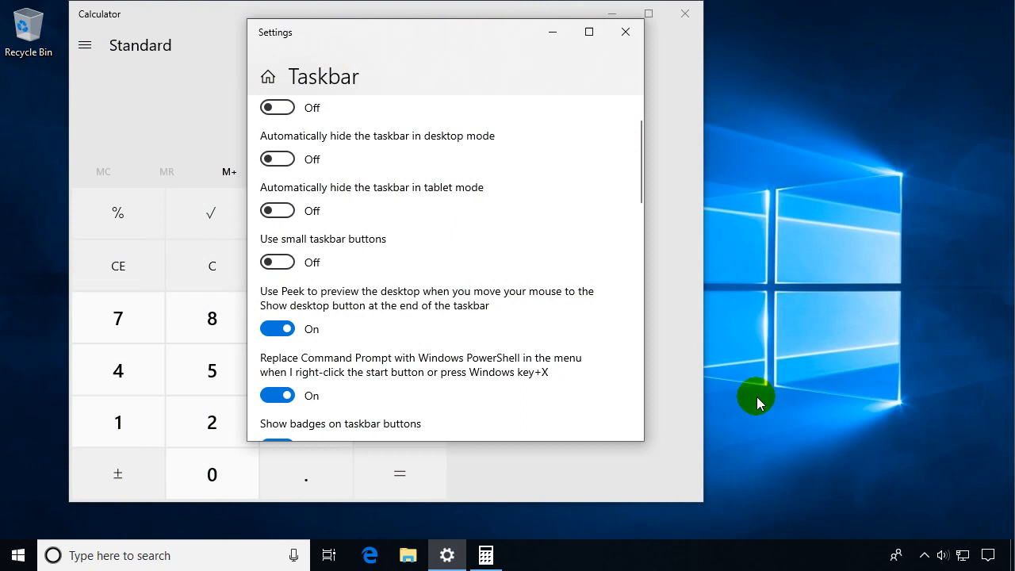
mouse_move(522, 387)
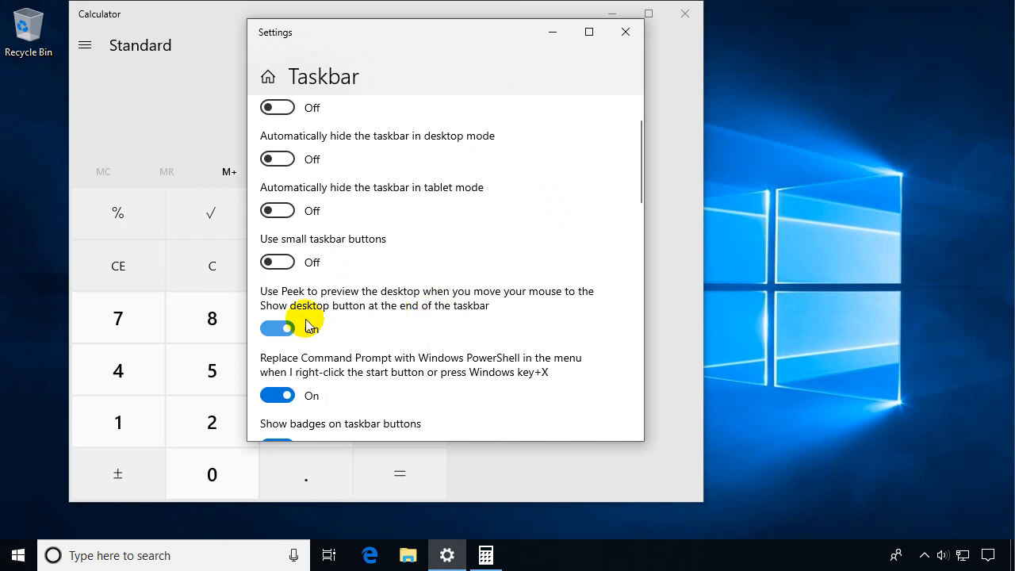
left_click(276, 328)
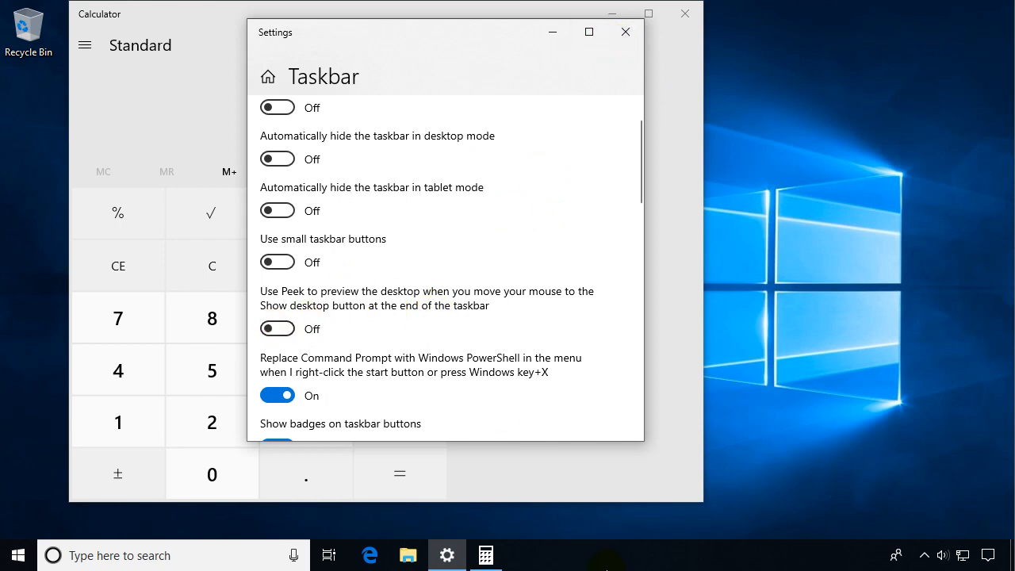
mouse_move(575, 551)
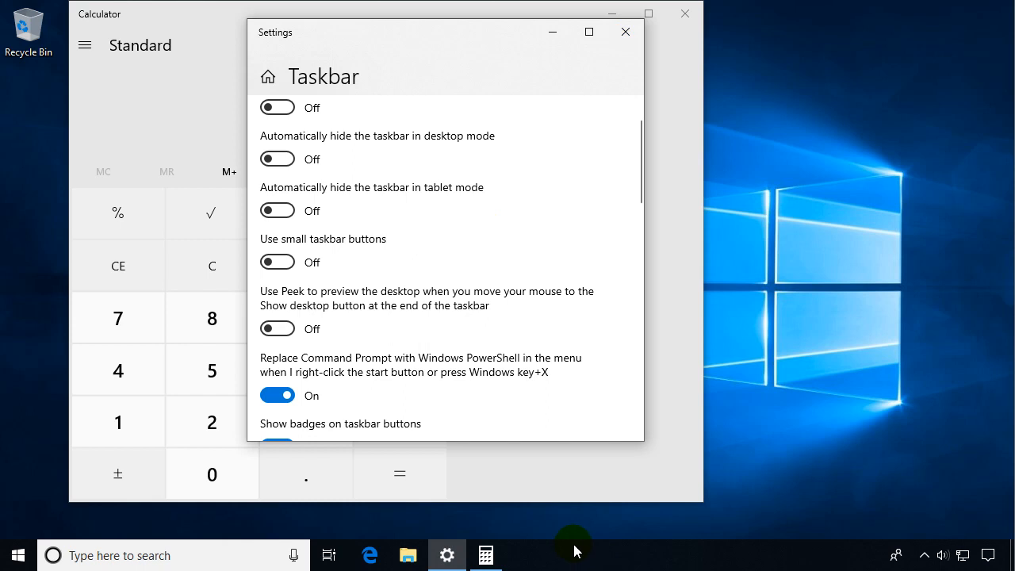
mouse_move(586, 73)
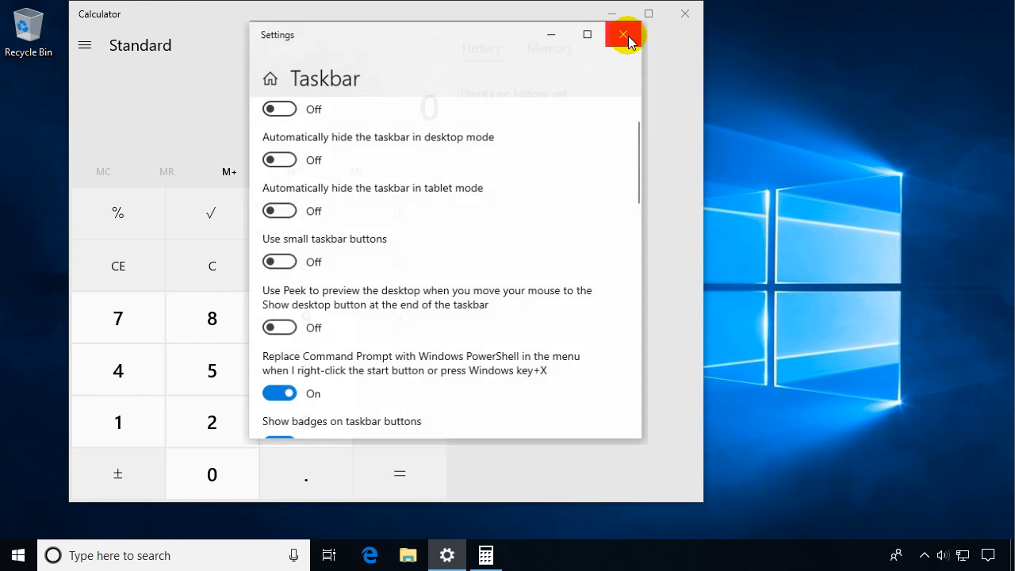
Close Settings and Calculator, then unpin Calculator from the taskbar
left_click(623, 34)
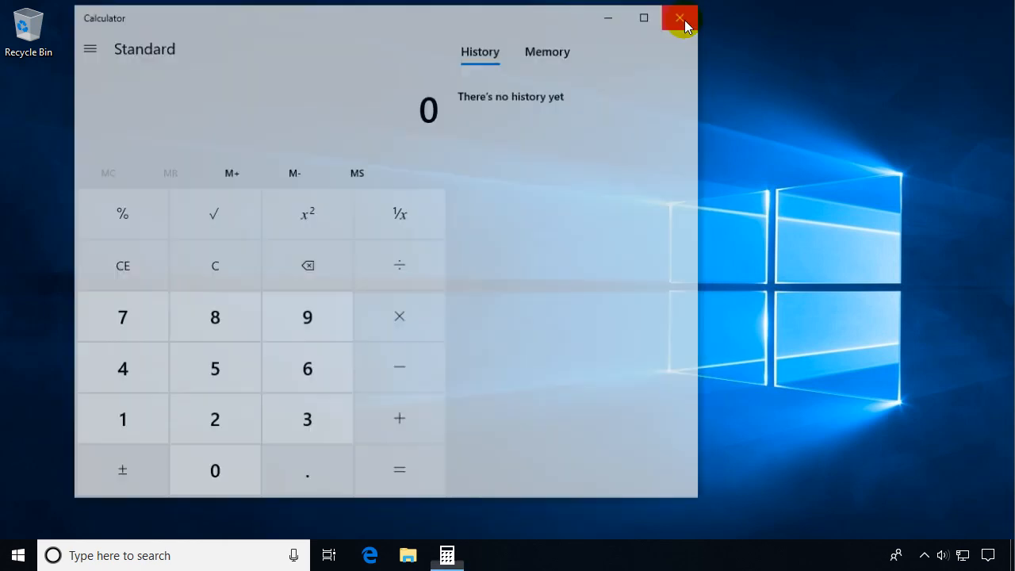
left_click(679, 18)
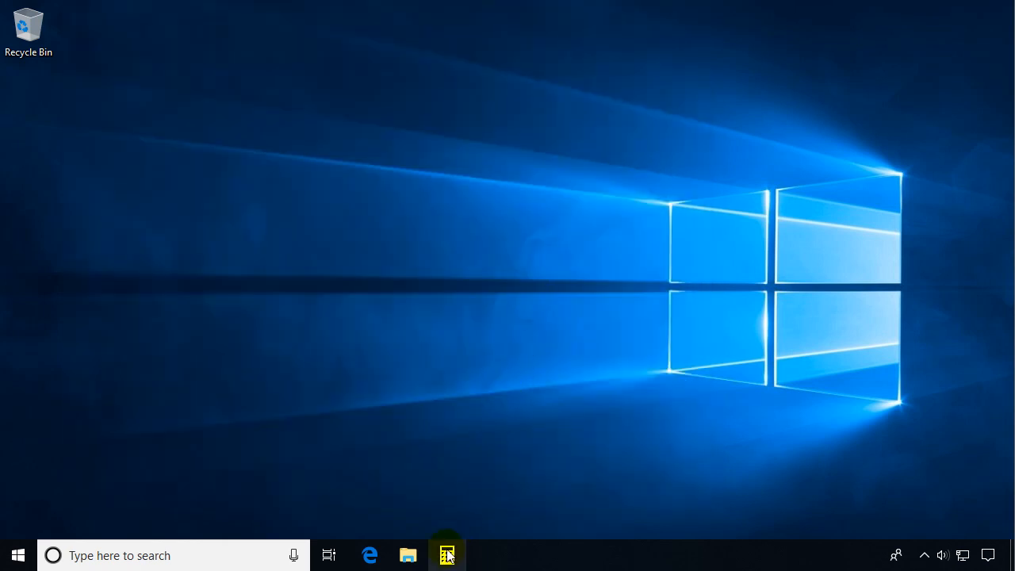
right_click(446, 555)
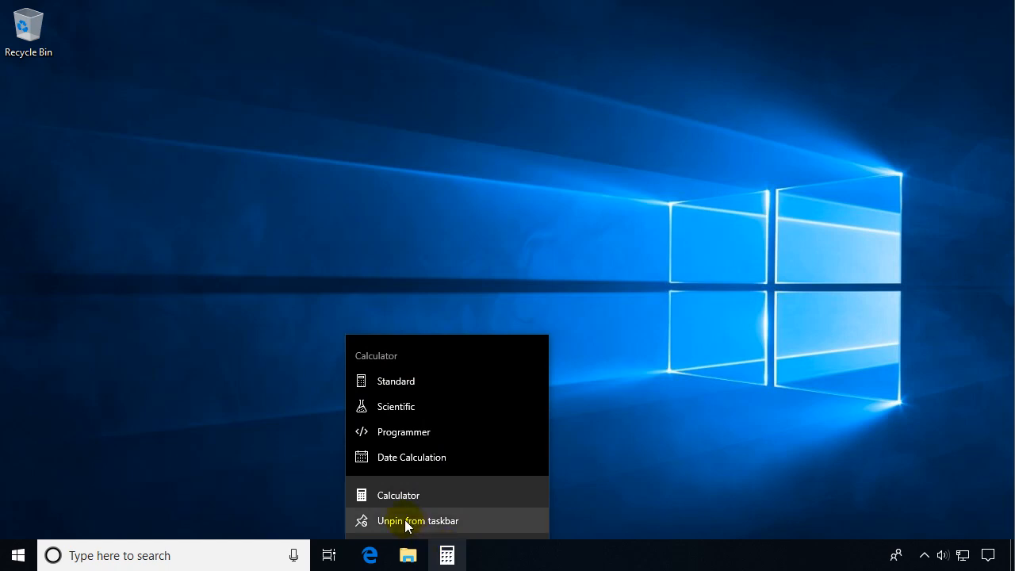
left_click(417, 521)
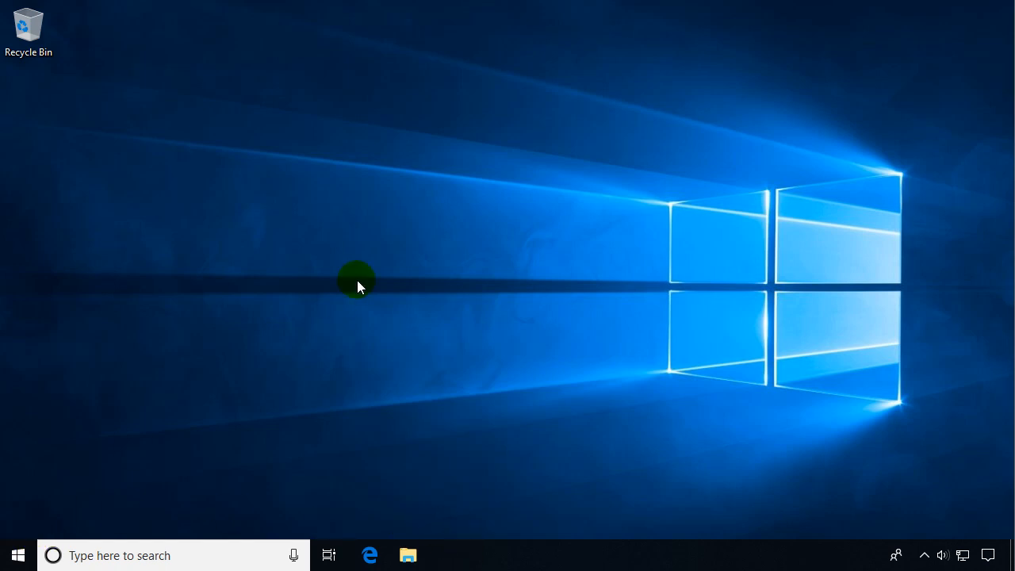
mouse_move(515, 349)
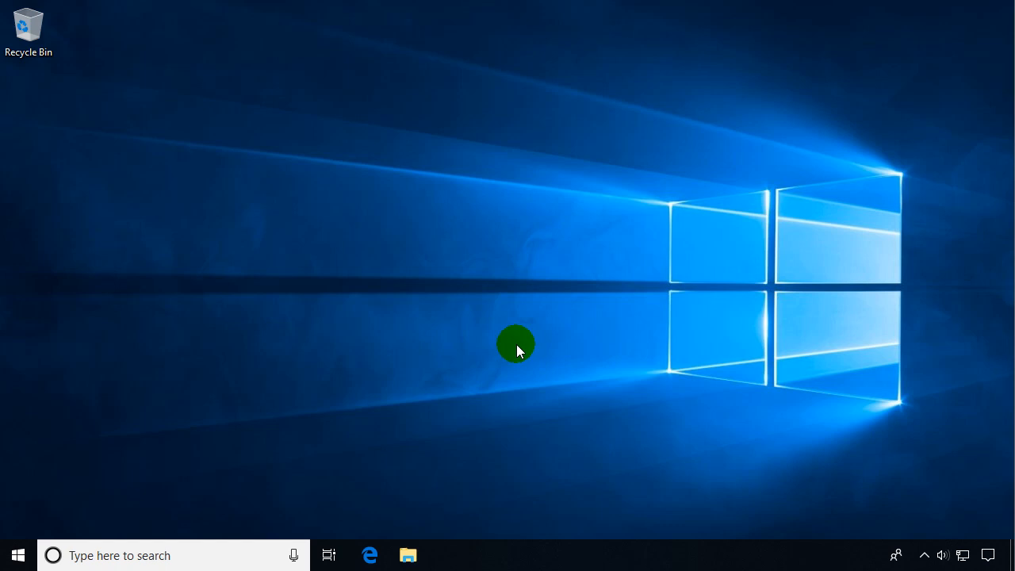
mouse_move(514, 255)
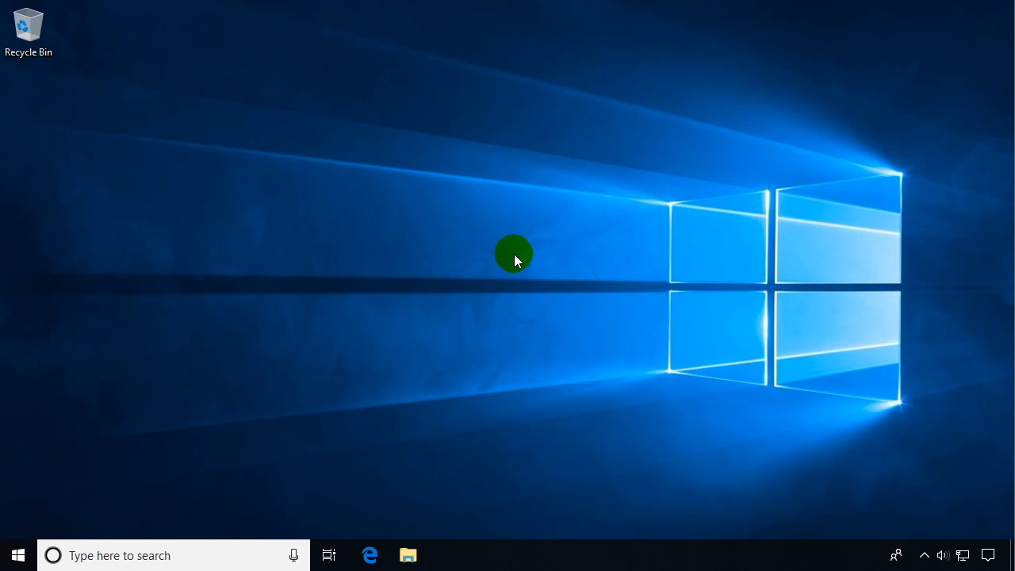